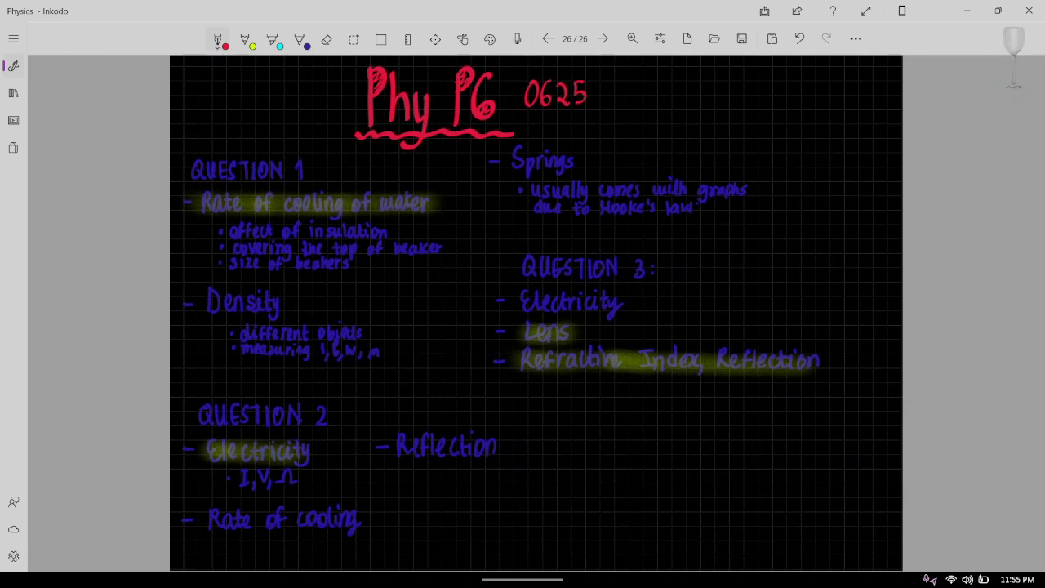
- Underline 'Rate of cooling of water' in red and draw arrows pointing at QUESTION 1 and QUESTION 2
scroll(down, 3)
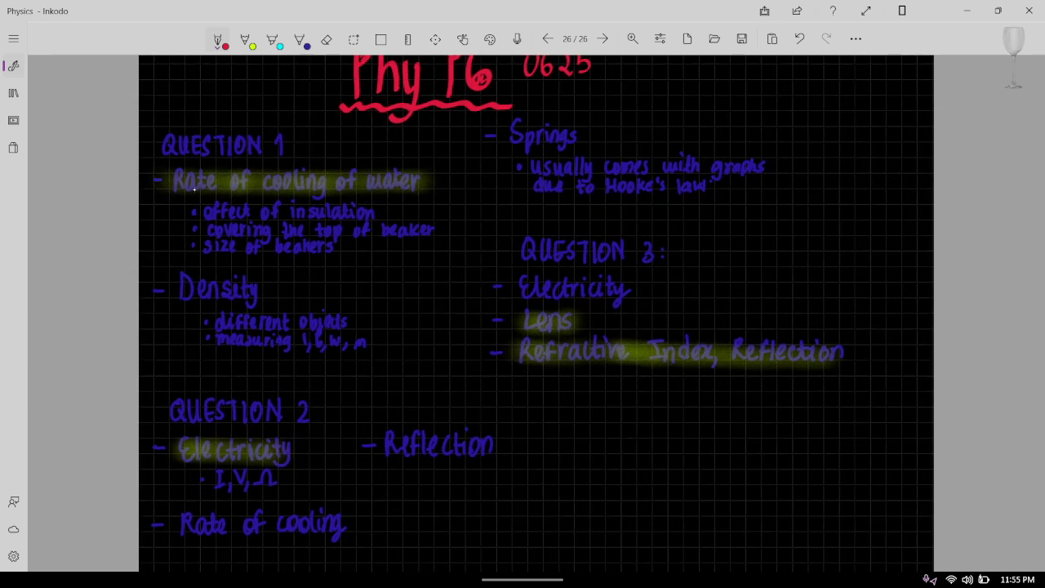
drag(172, 199, 388, 192)
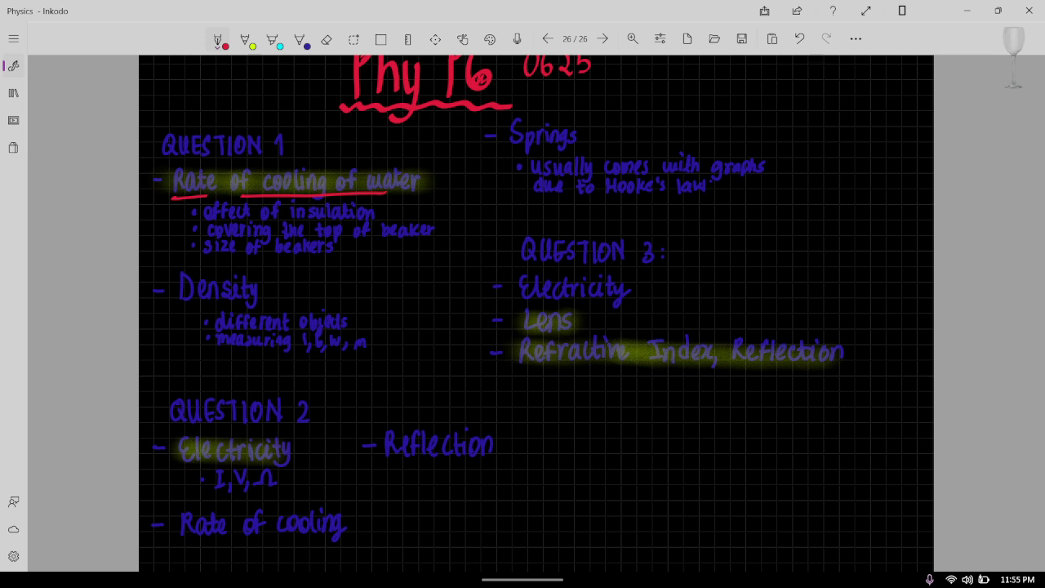
drag(304, 145, 324, 140)
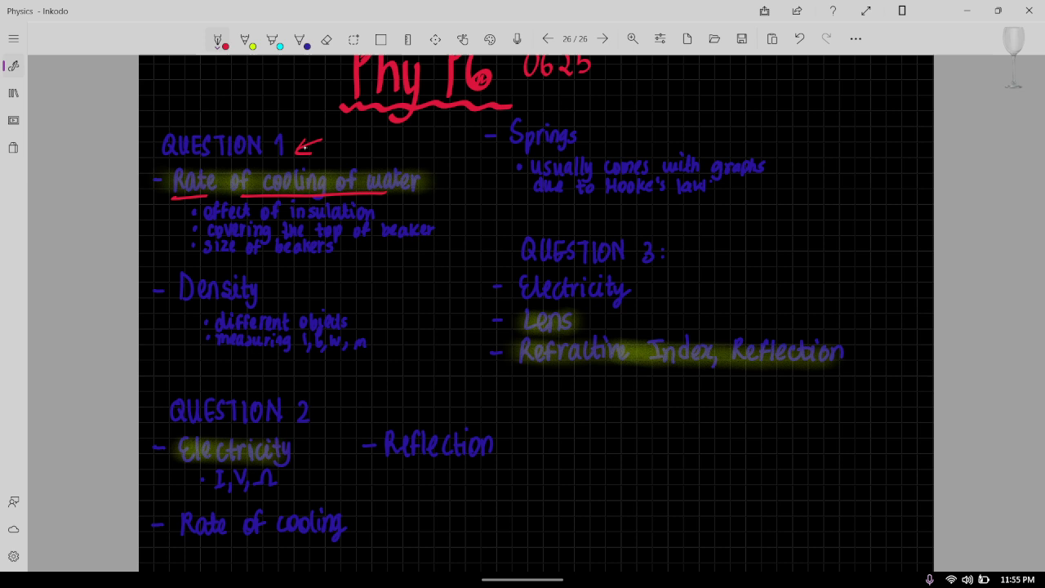
drag(351, 405, 319, 410)
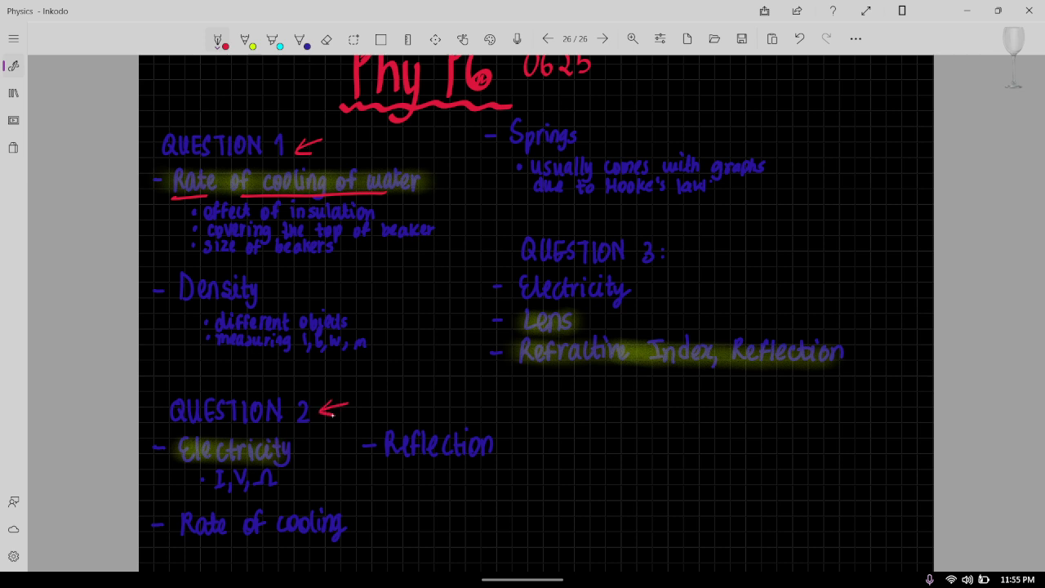
mouse_move(651, 222)
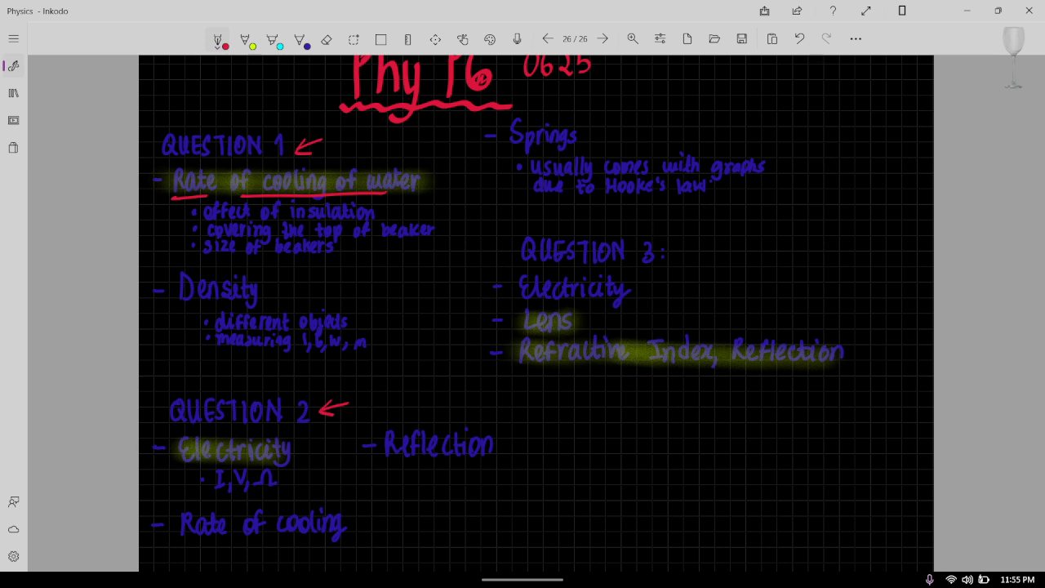
- Circle the numbers 1 and 2 of QUESTION 1 and QUESTION 2 in red
drag(291, 425, 313, 400)
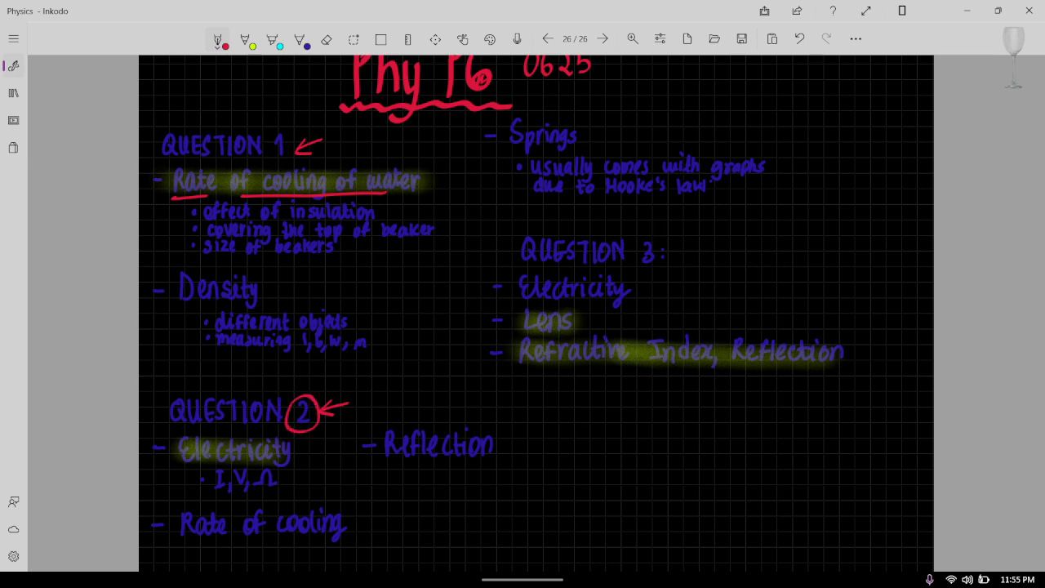
drag(264, 131, 290, 160)
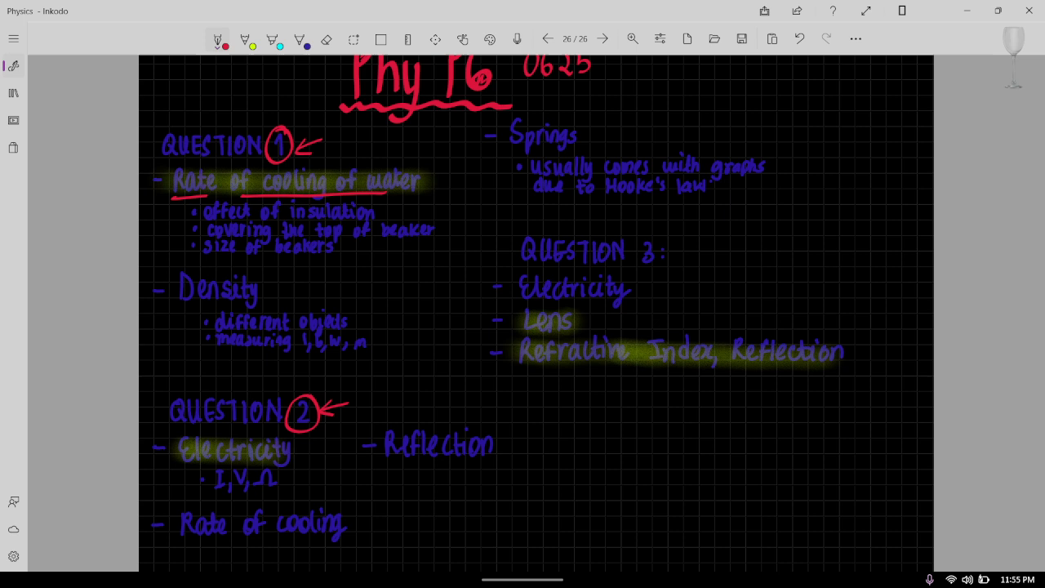
- Sketch a red lens with an eye looking at it beside Reflection, then add another arrow pointing at 'water'
drag(568, 400, 568, 503)
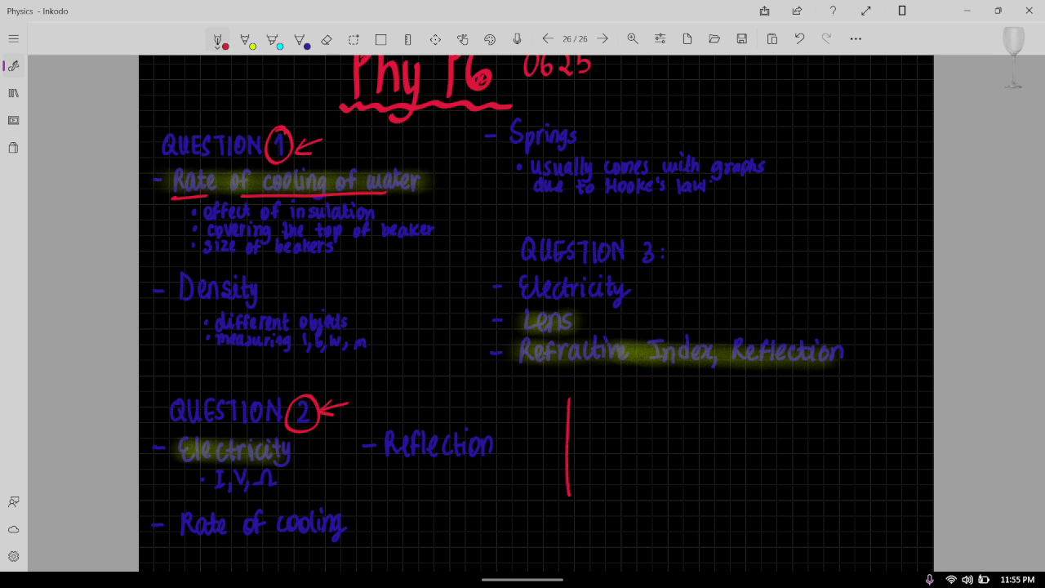
drag(570, 405, 571, 490)
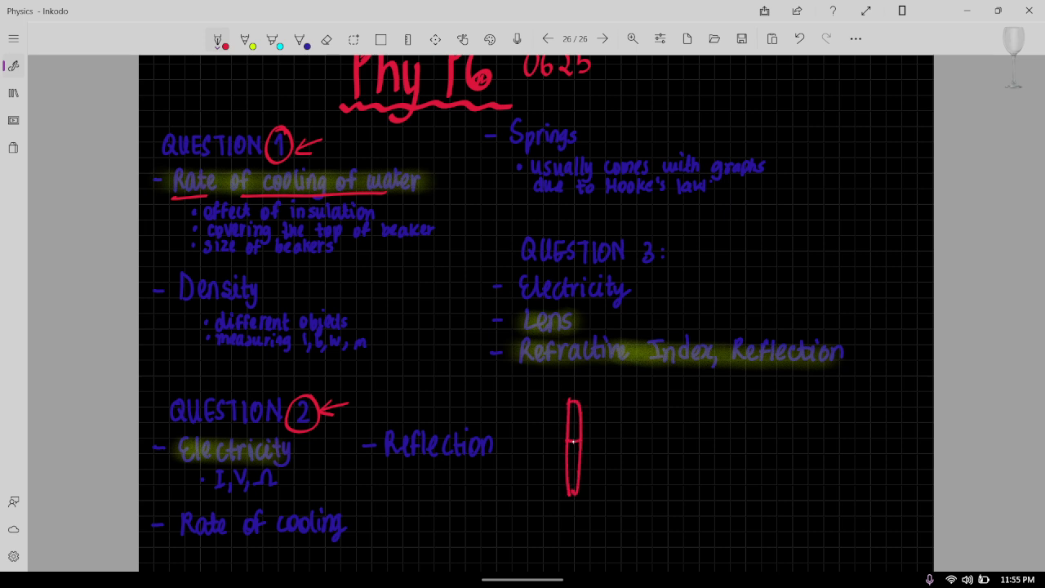
drag(535, 418, 580, 444)
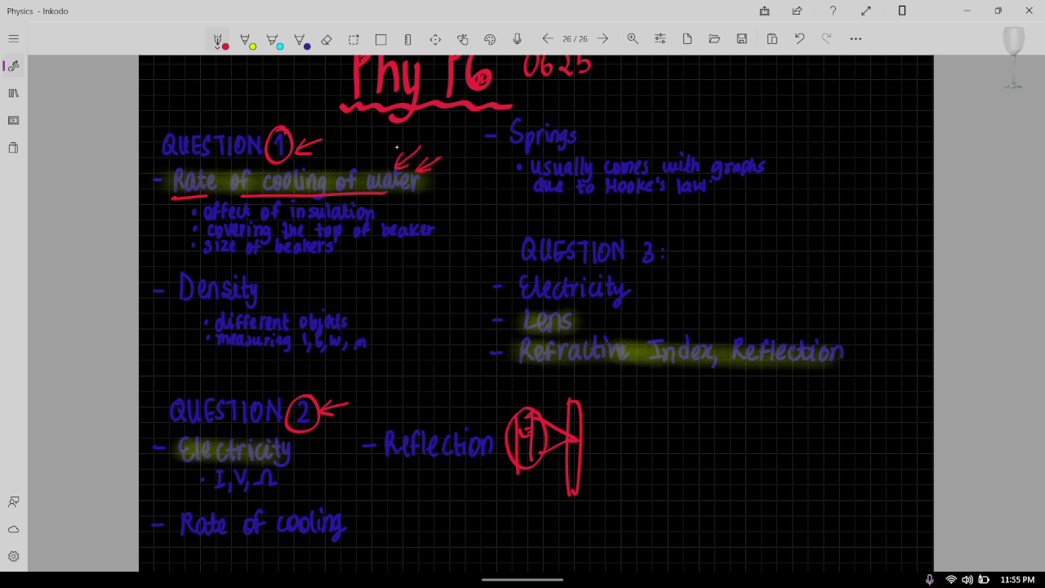
drag(389, 143, 372, 167)
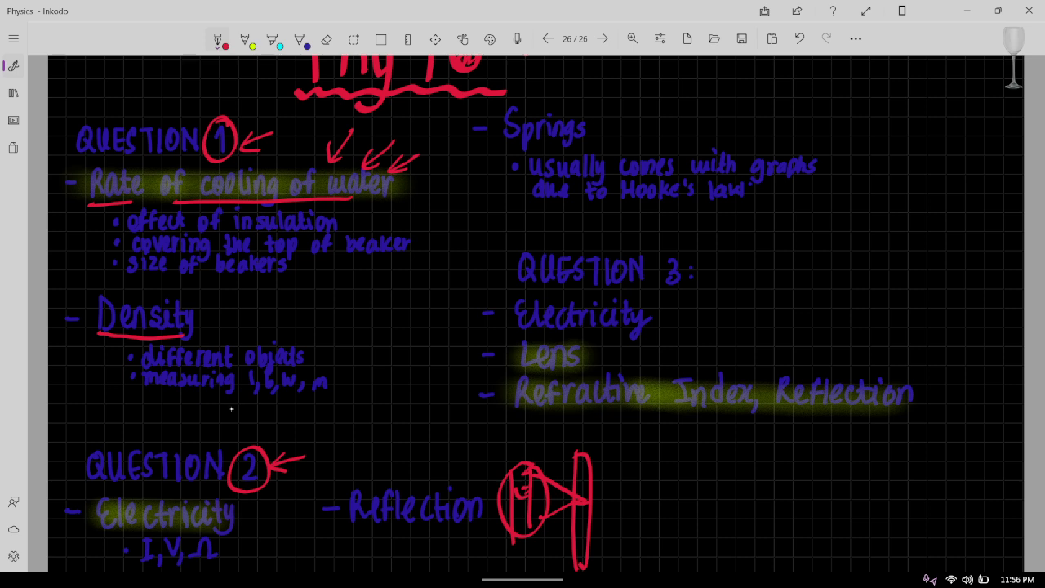
- Circle 'm' and point arrows at the measured quantities l, b, w in the density notes
drag(220, 424, 294, 408)
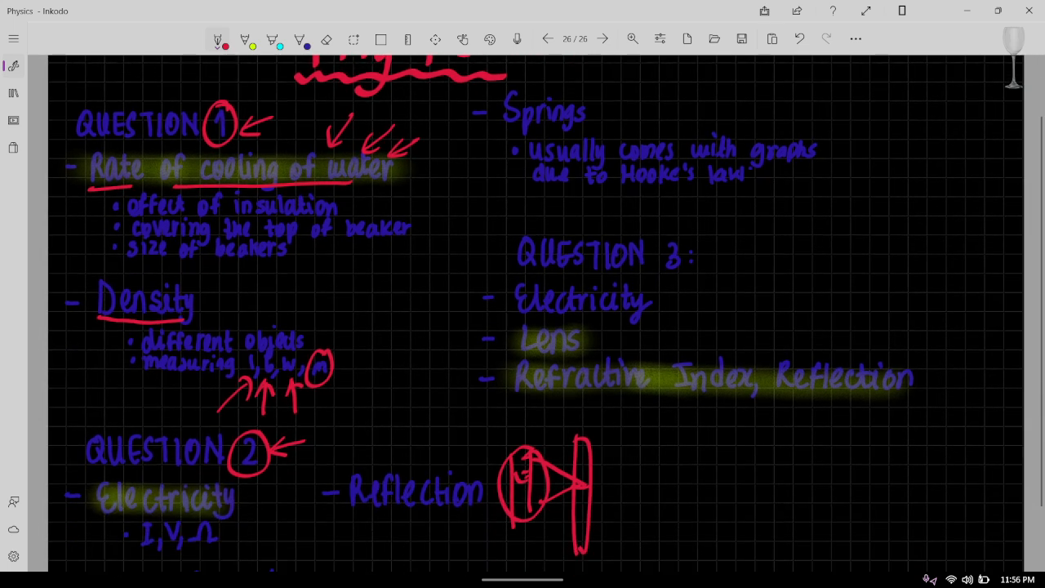
drag(356, 264, 358, 346)
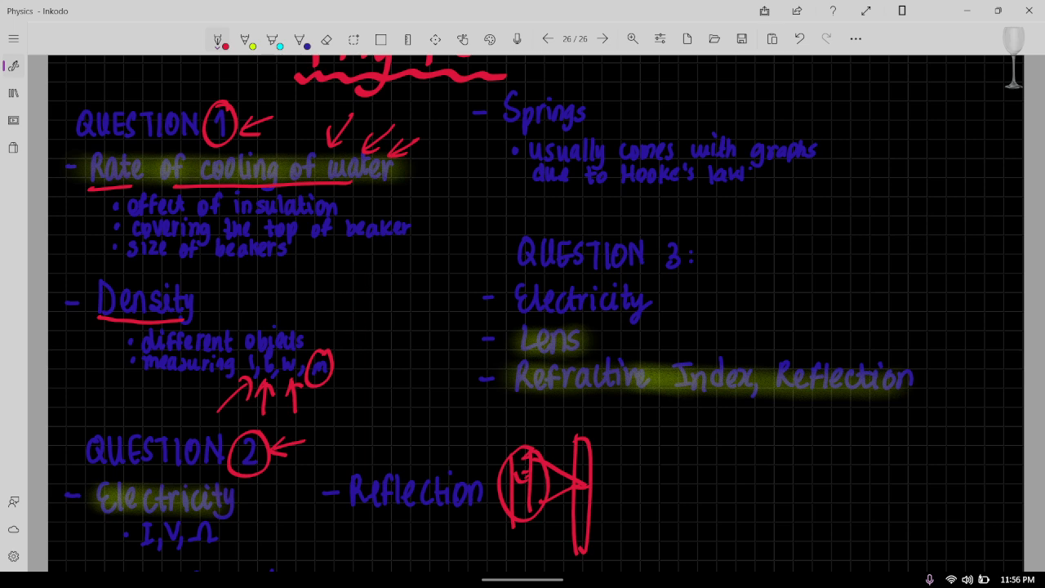
- Sketch a displacement can with a measuring cylinder beside Density and underline the Springs heading
drag(343, 281, 395, 318)
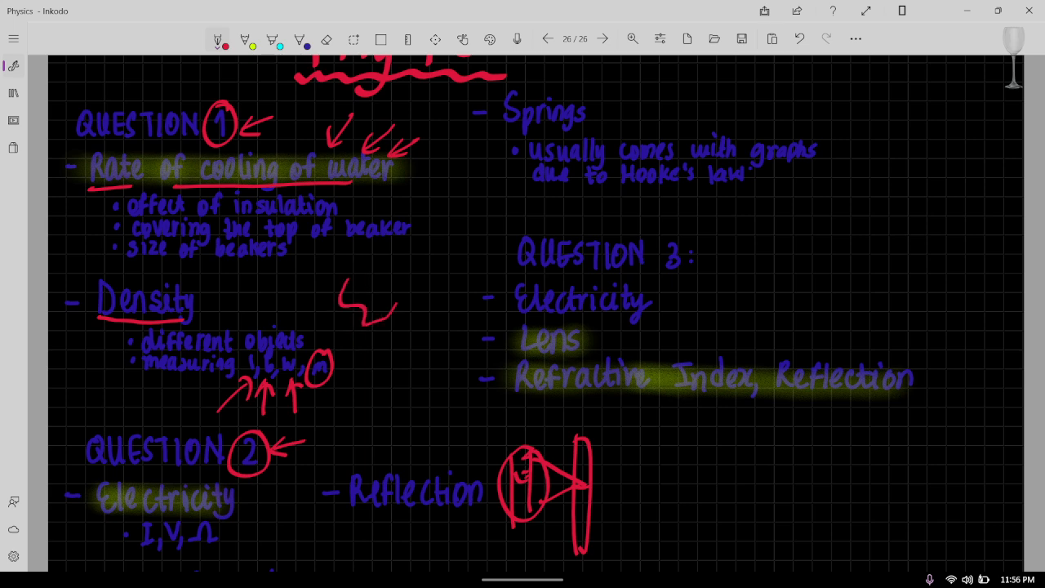
drag(359, 335, 359, 428)
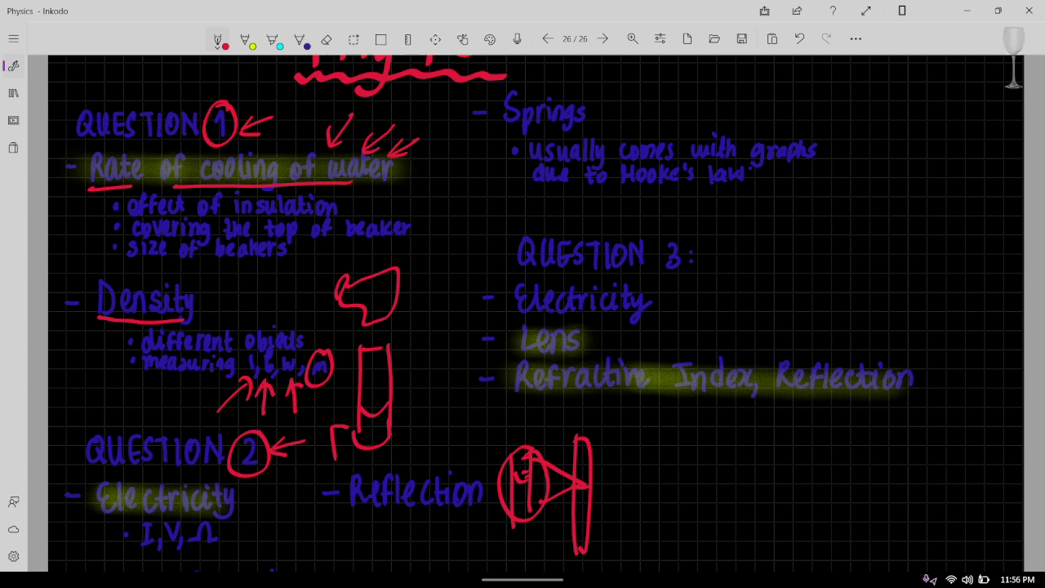
drag(329, 425, 400, 466)
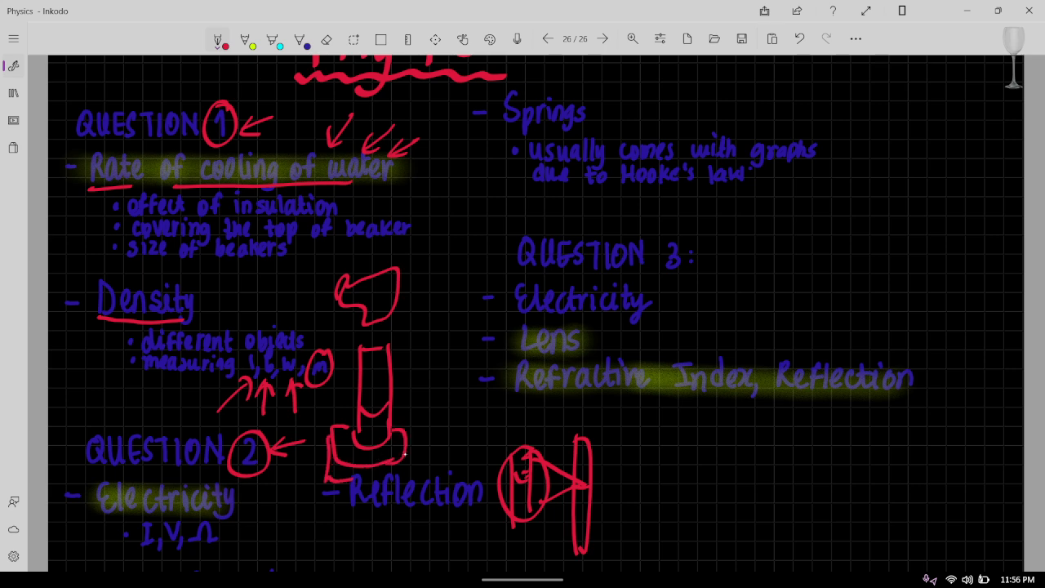
drag(343, 474, 406, 449)
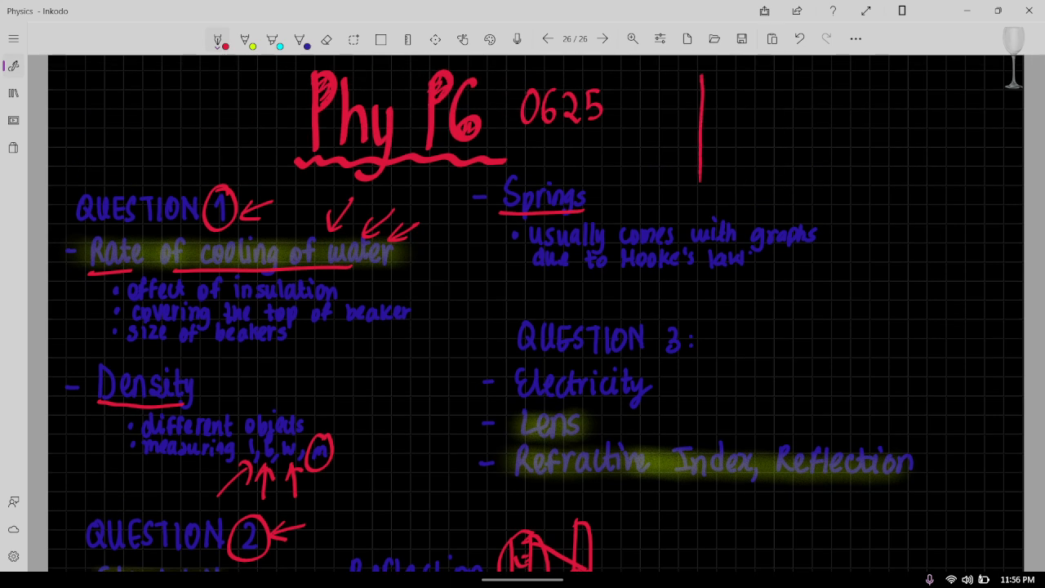
- Draw two clamp stands beside Springs, each with a hanging spring and mass, plus a ruler by the second
drag(702, 85, 760, 85)
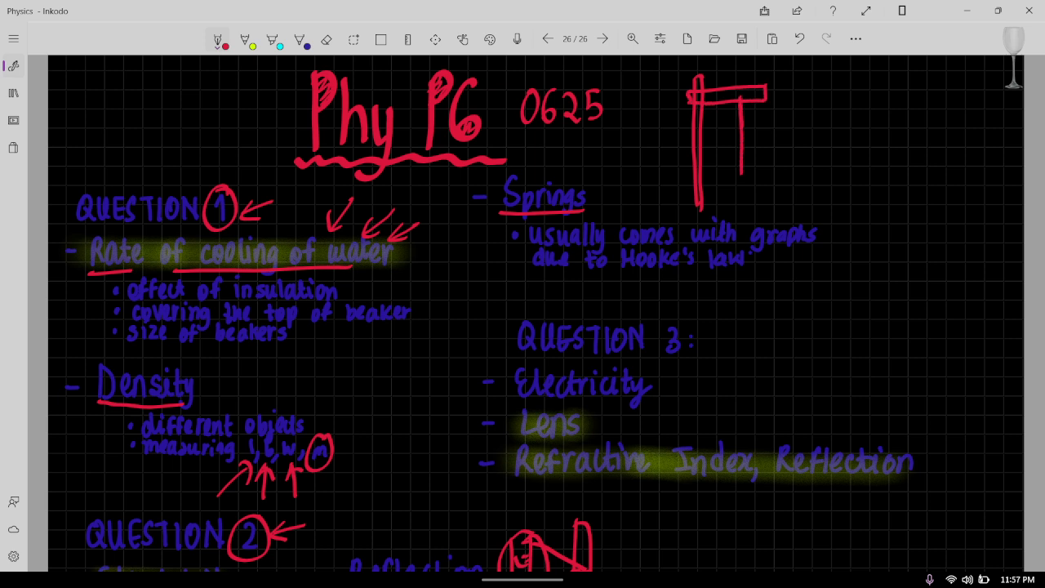
drag(711, 160, 764, 171)
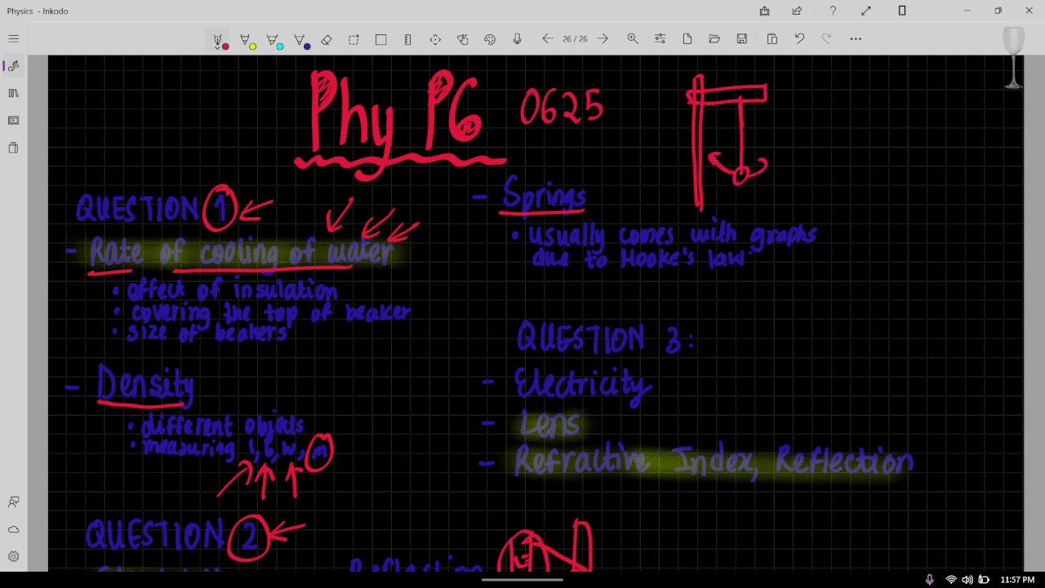
drag(825, 81, 825, 199)
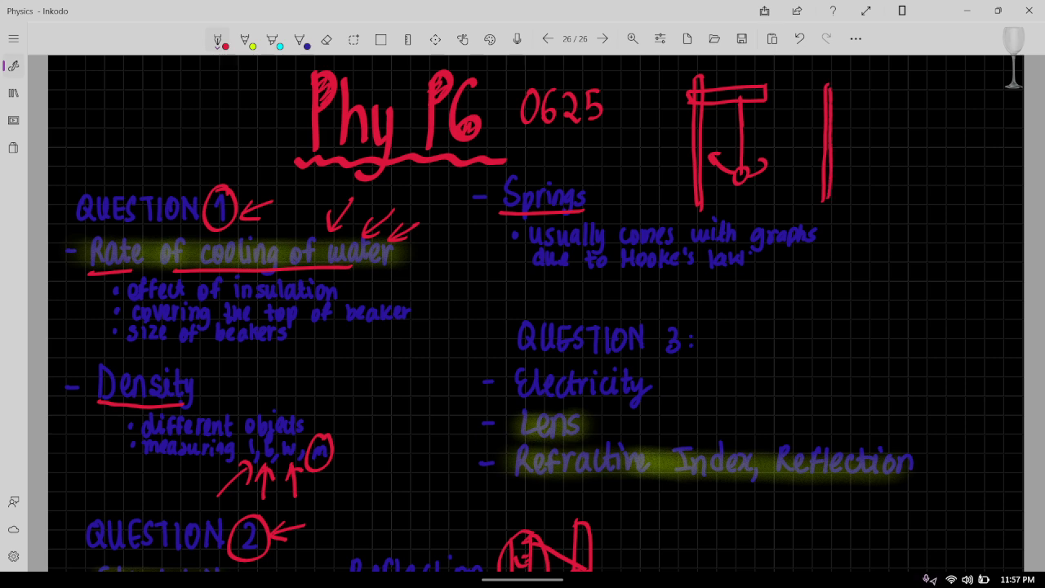
drag(803, 106, 889, 100)
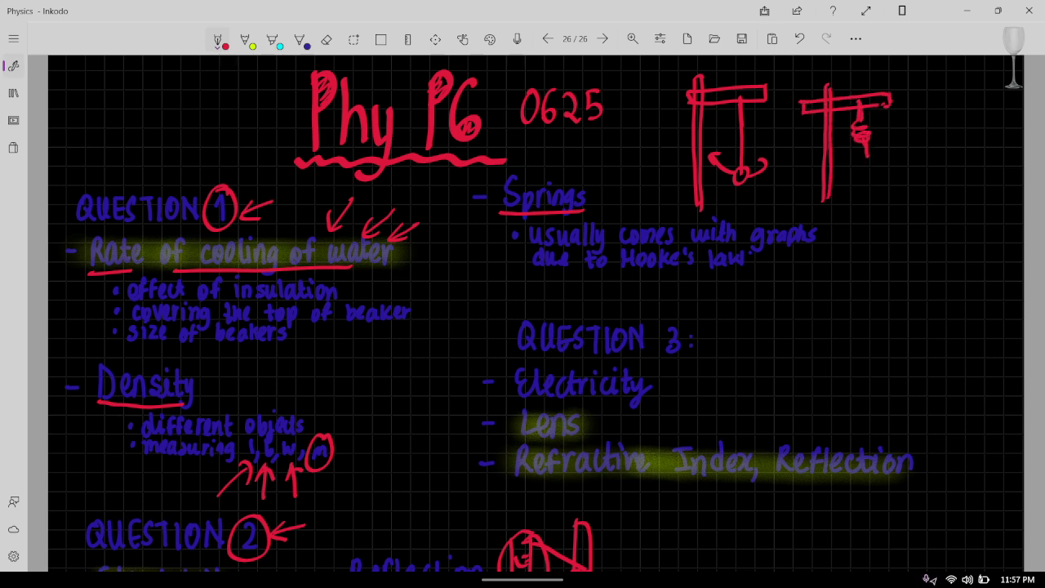
drag(866, 144, 865, 193)
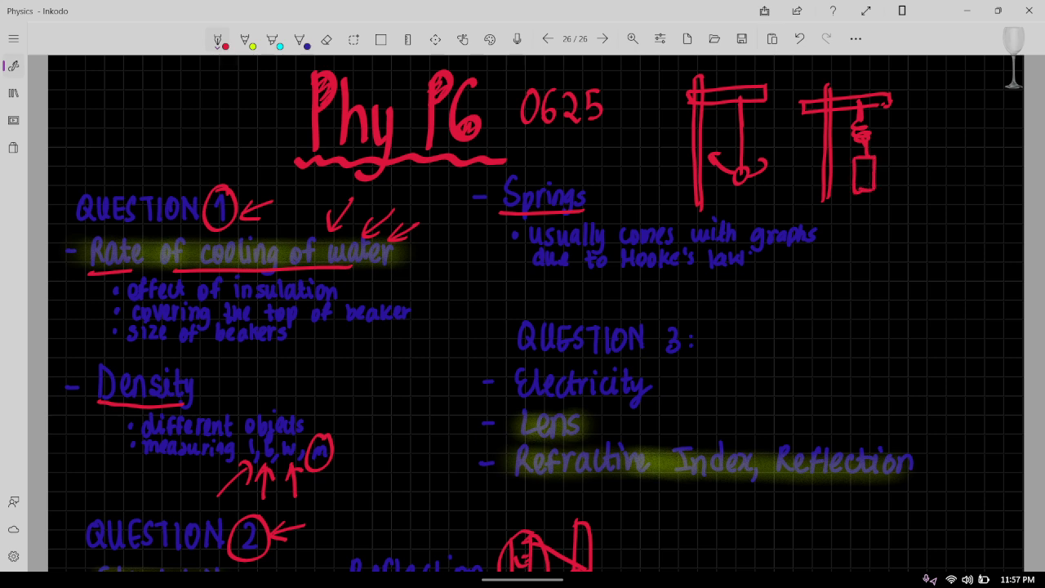
drag(885, 147, 890, 187)
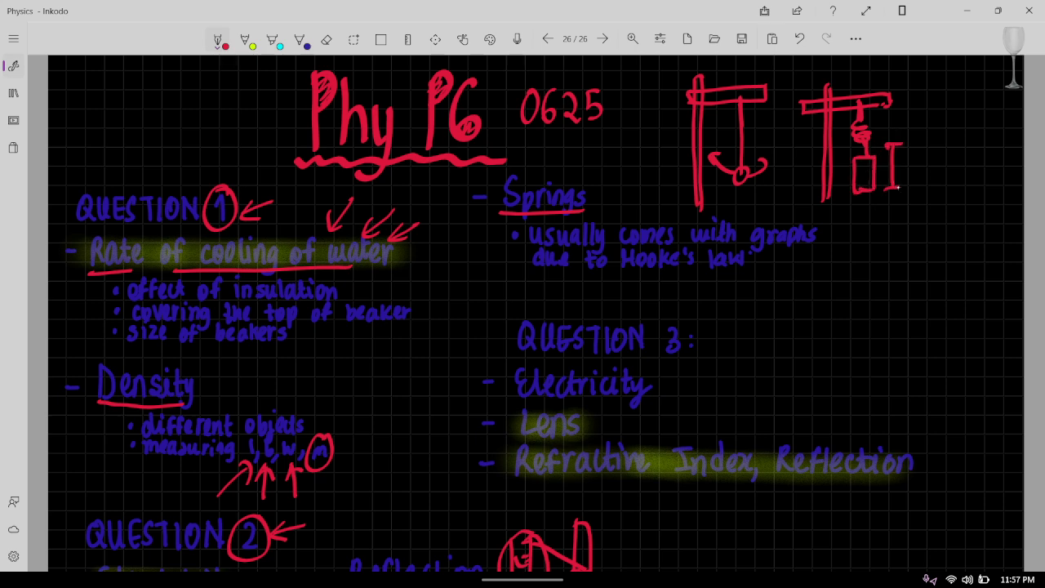
- Sketch two Hooke's-law graphs with axes and lines, and circle-number the topic headings 1–3
drag(846, 342, 846, 221)
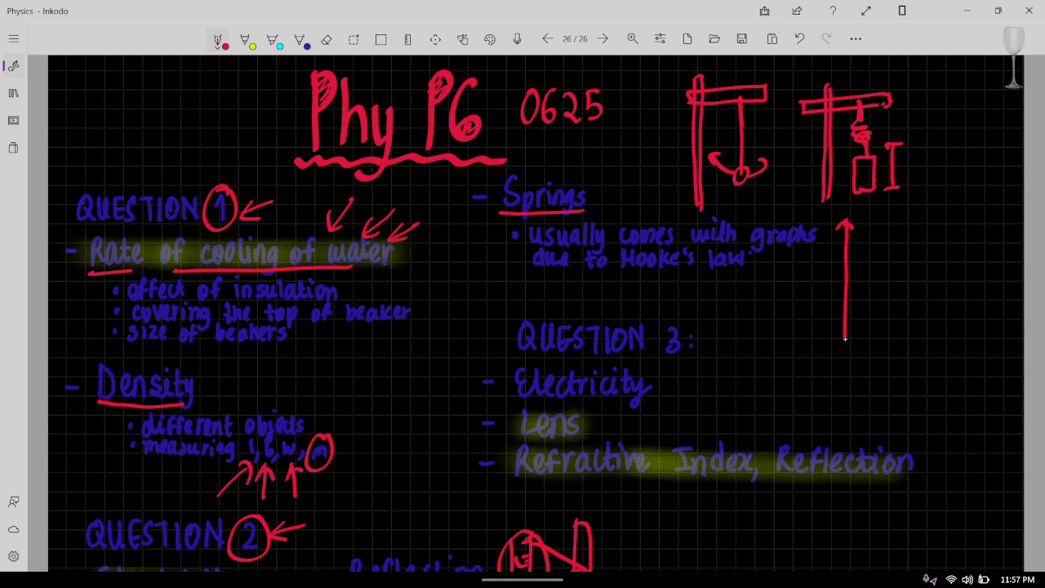
drag(846, 338, 955, 239)
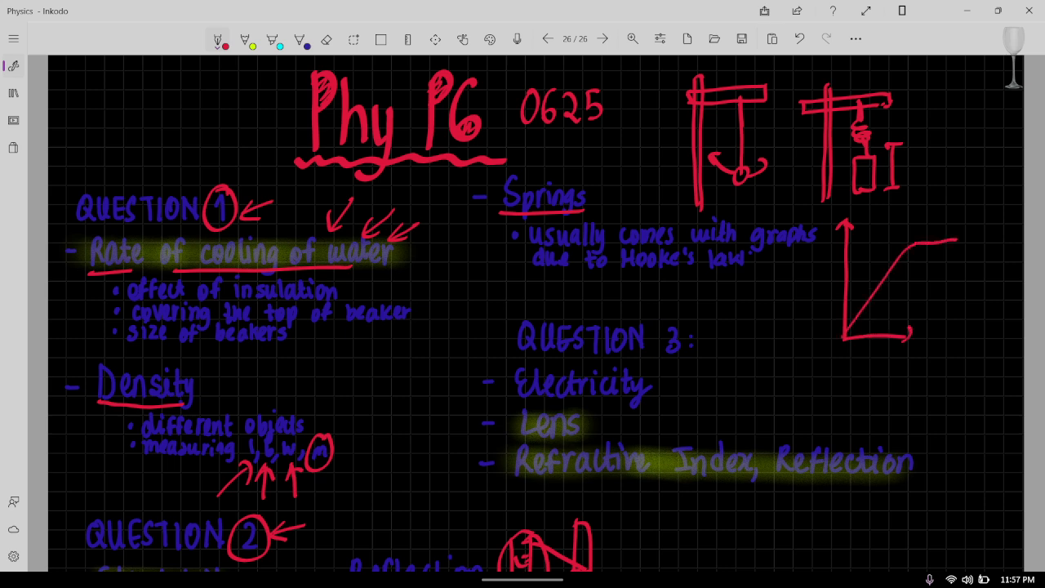
drag(753, 367, 753, 291)
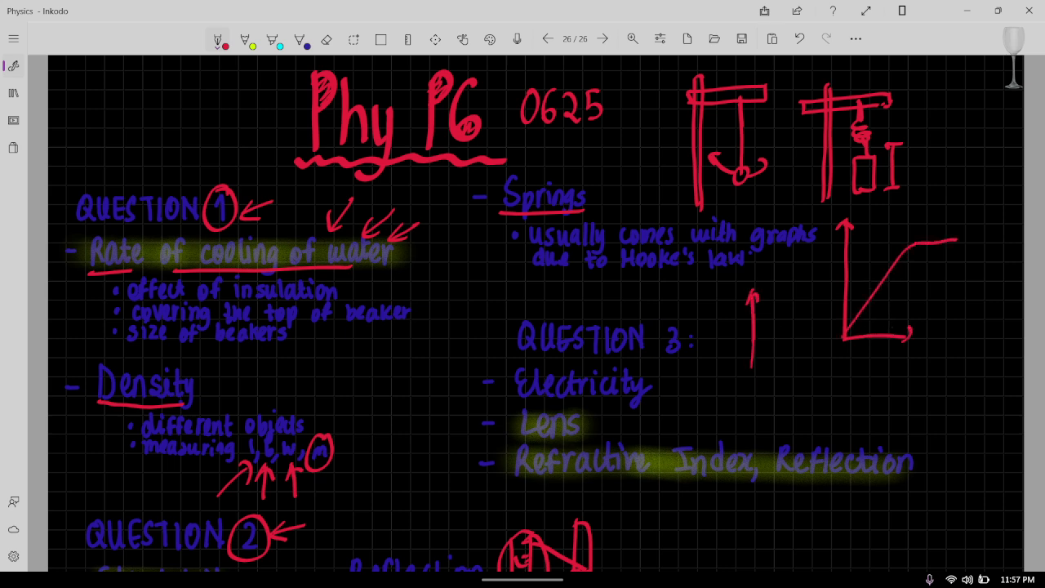
drag(743, 294, 841, 397)
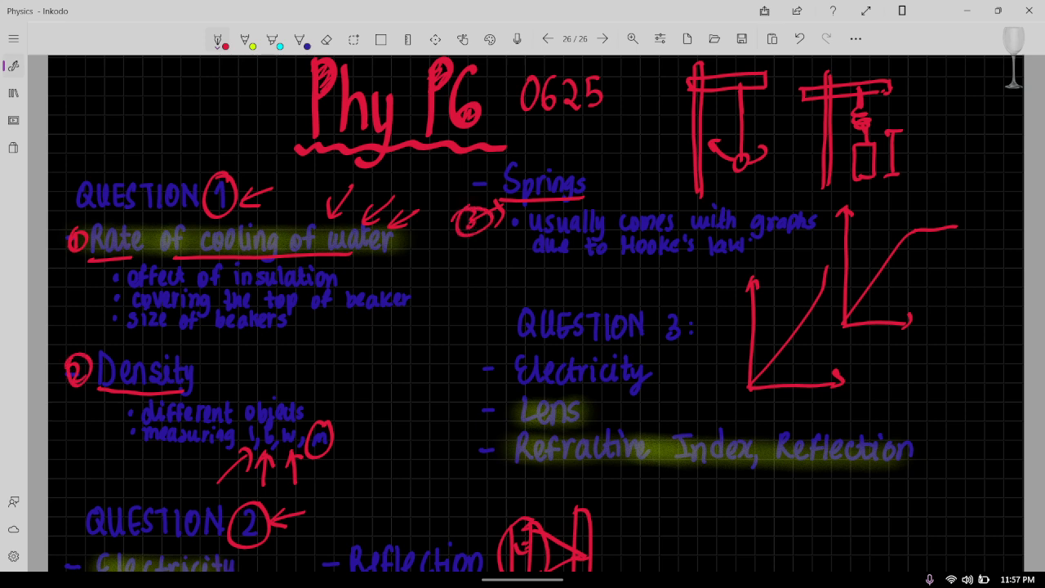
- Underline Electricity under QUESTION 2, label the meter dial sketch 'A', and draw an arrow from it to V
scroll(down, 3)
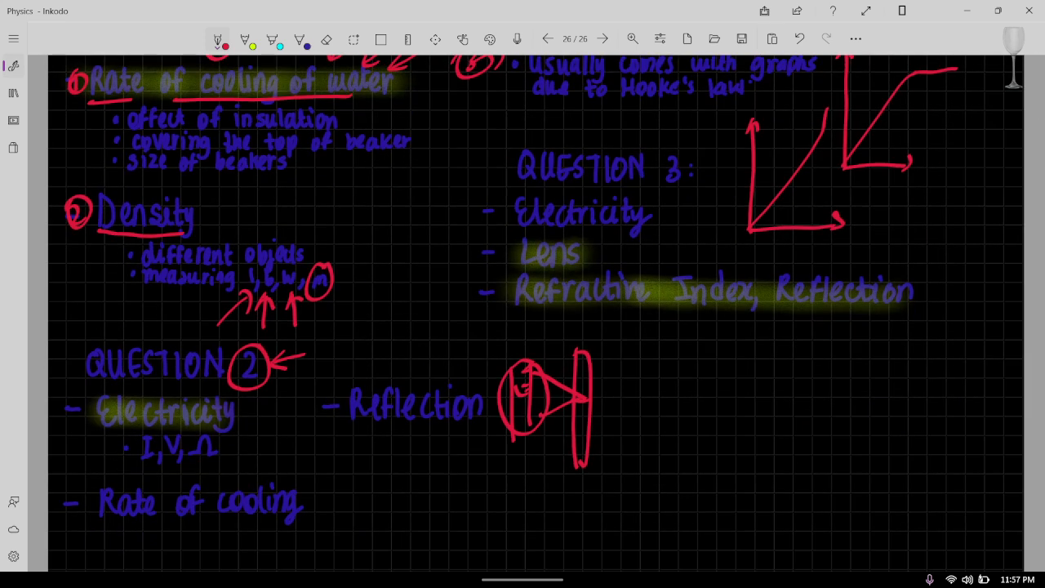
drag(98, 438, 237, 438)
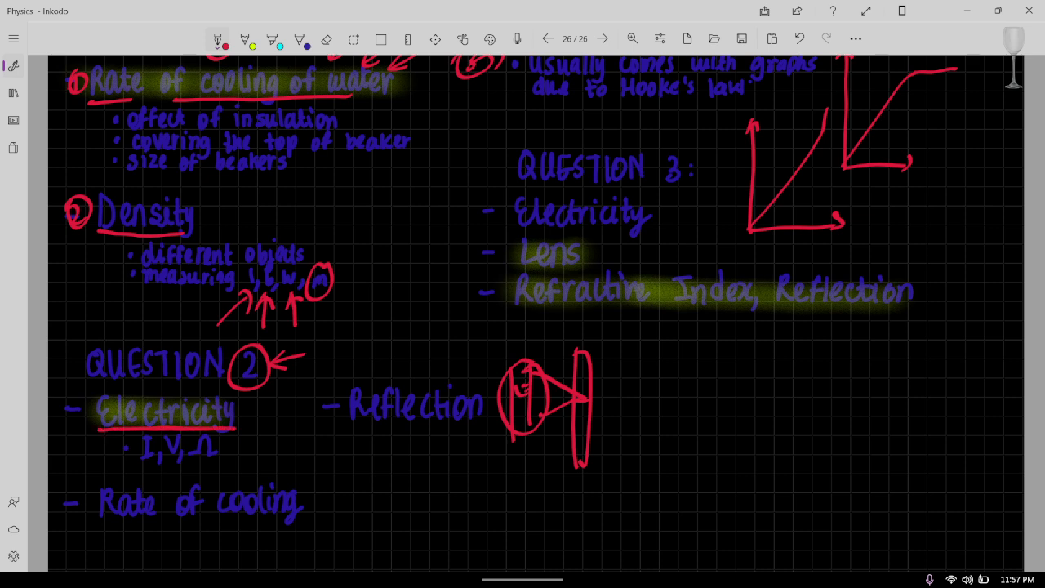
drag(154, 486, 153, 461)
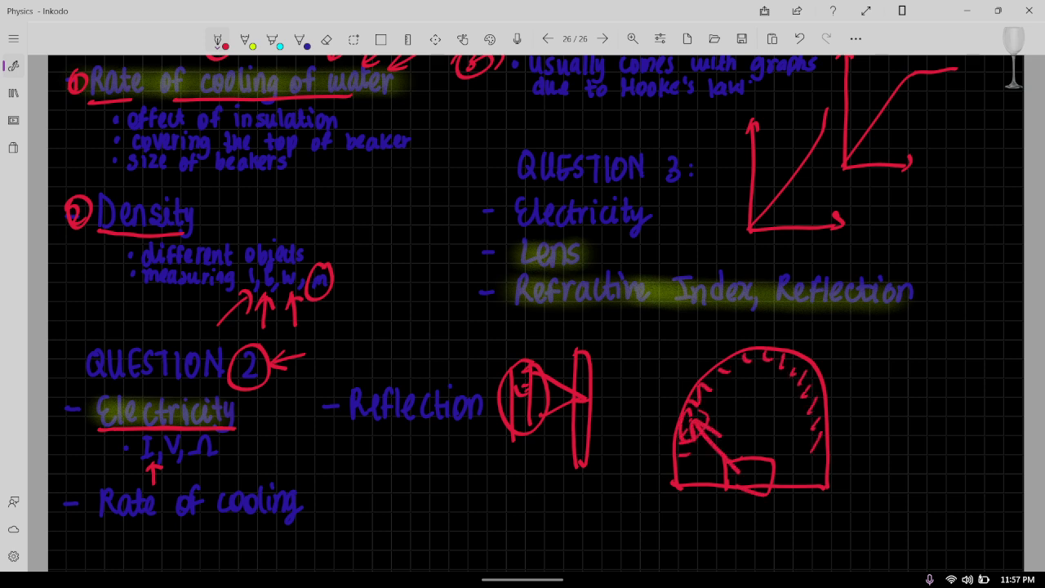
text(A)
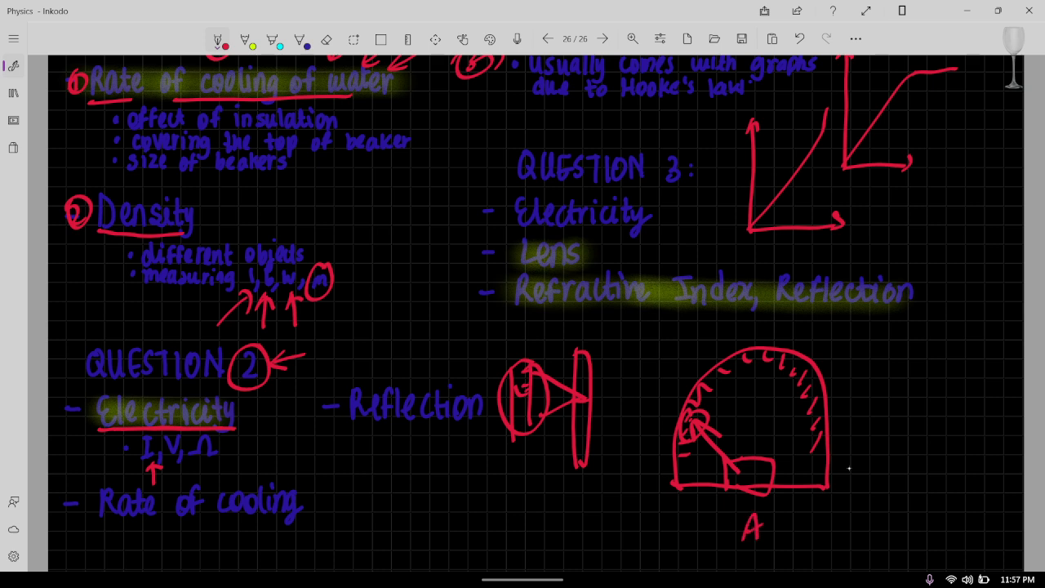
drag(809, 444, 885, 408)
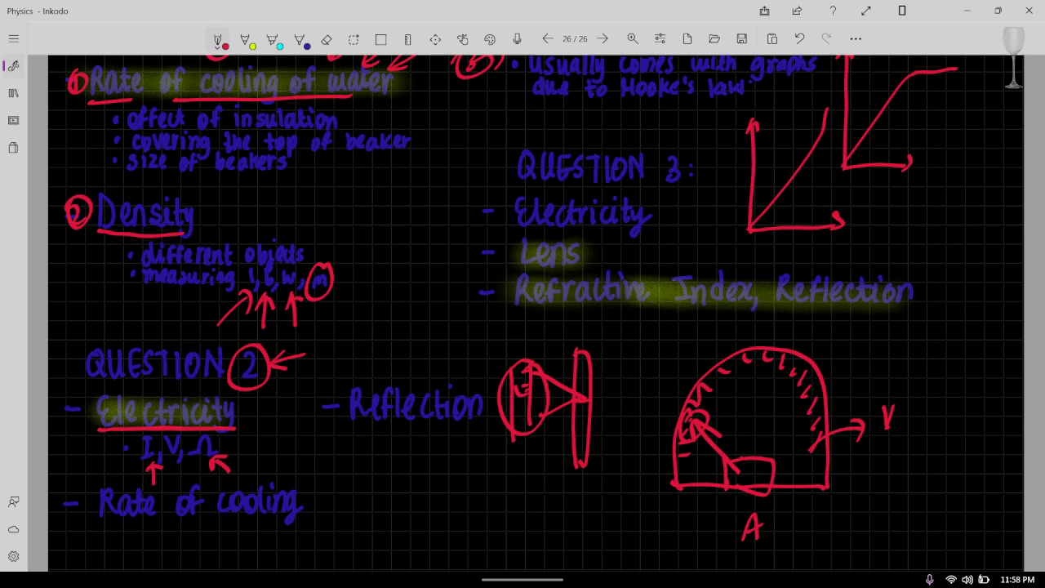
mouse_move(923, 580)
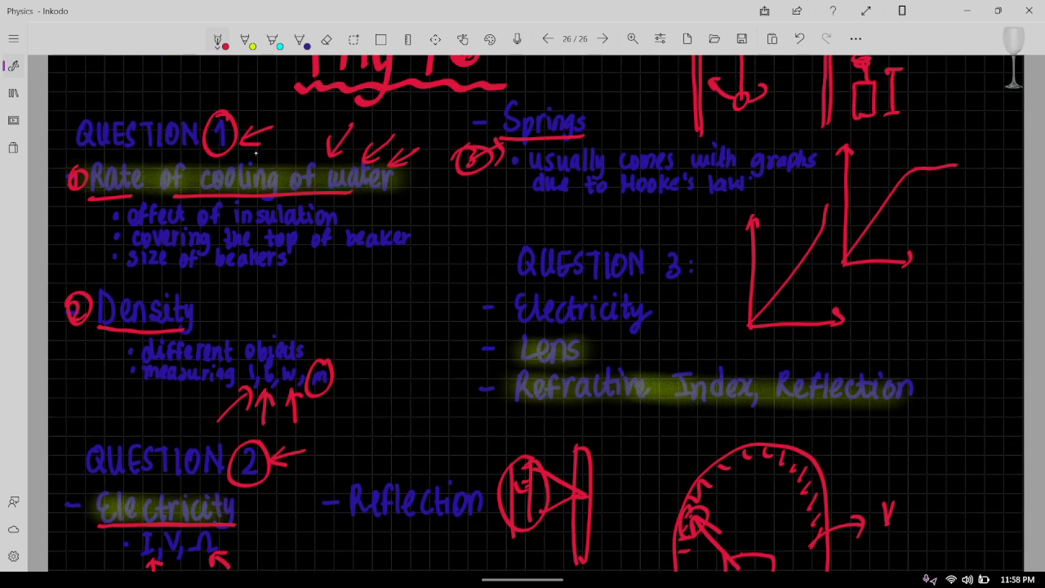
- Underline 'Rate of cooling' twice under QUESTION 2, then remove the underlines leaving only the arrow
scroll(down, 3)
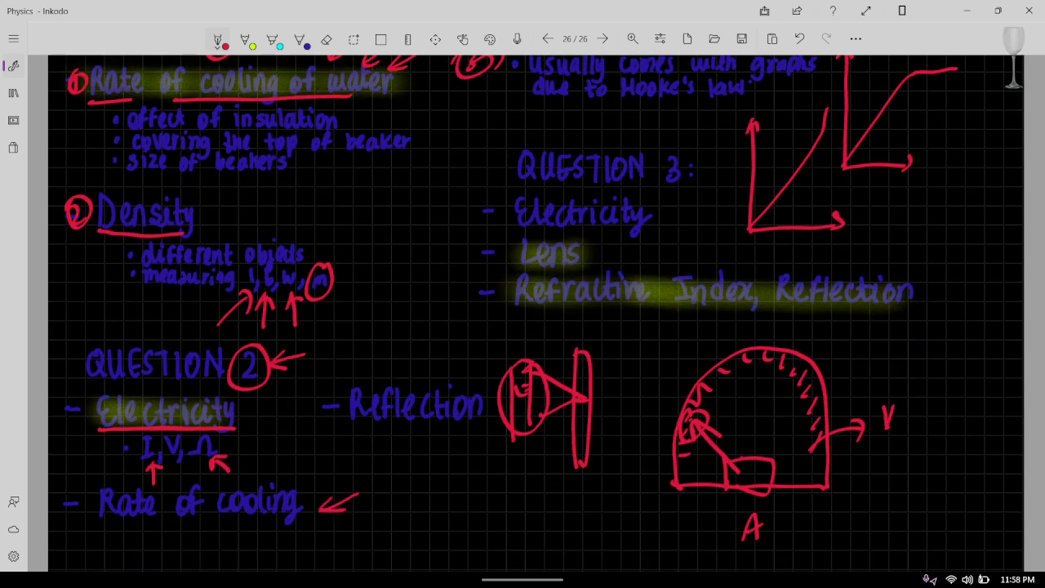
drag(68, 531, 310, 529)
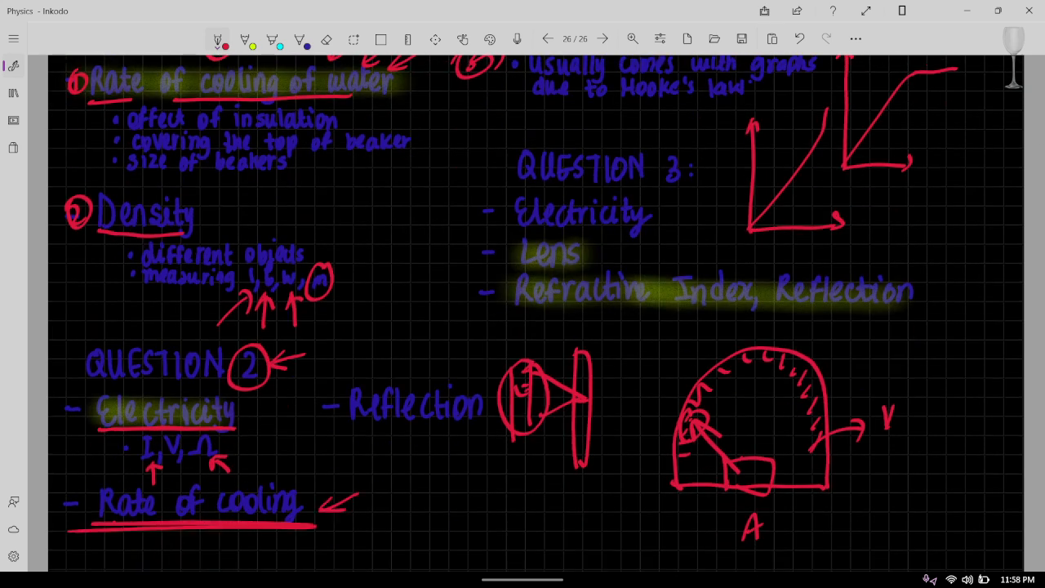
drag(74, 539, 307, 539)
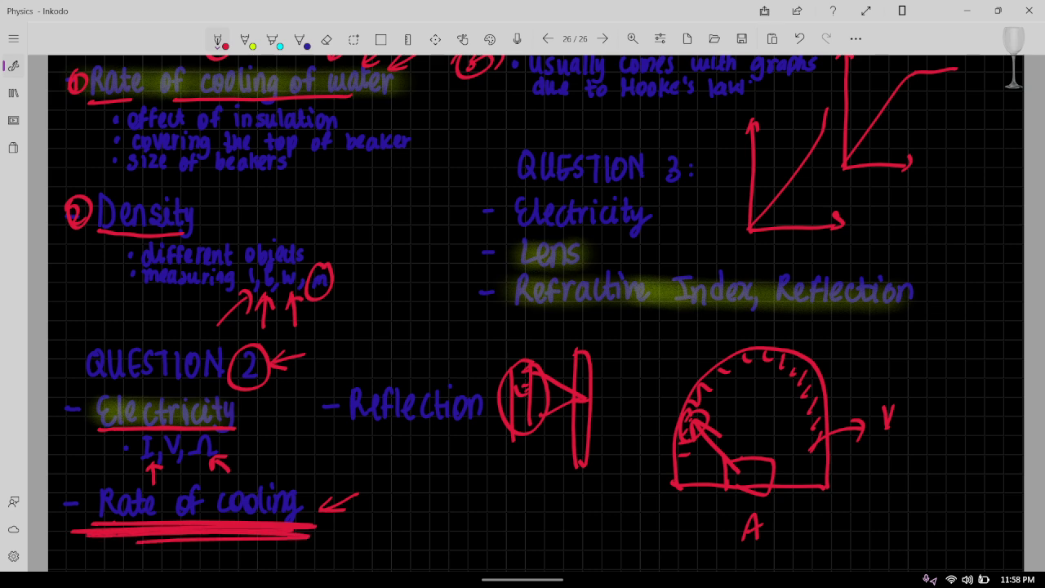
drag(73, 531, 319, 531)
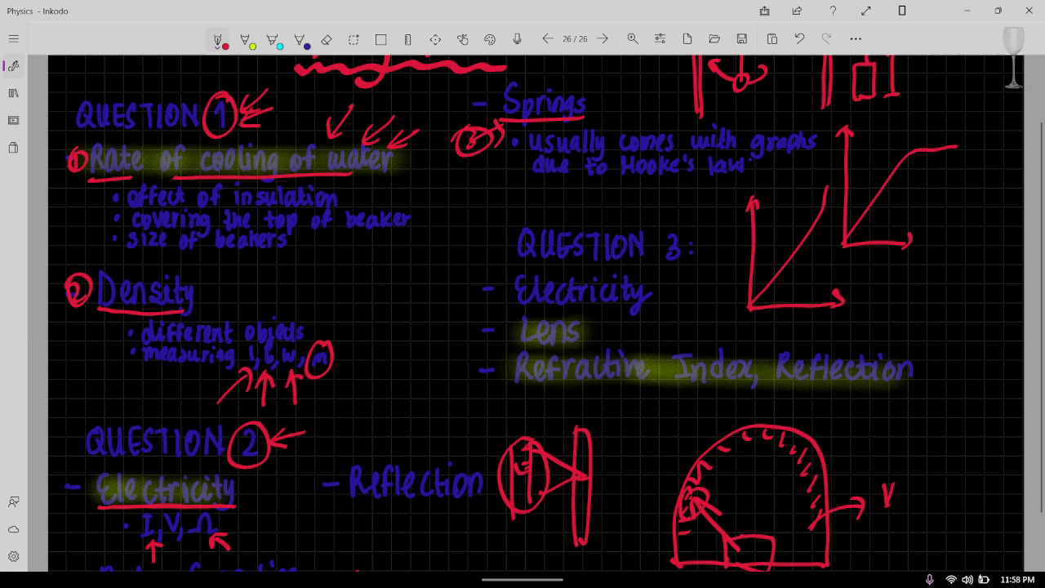
scroll(down, 3)
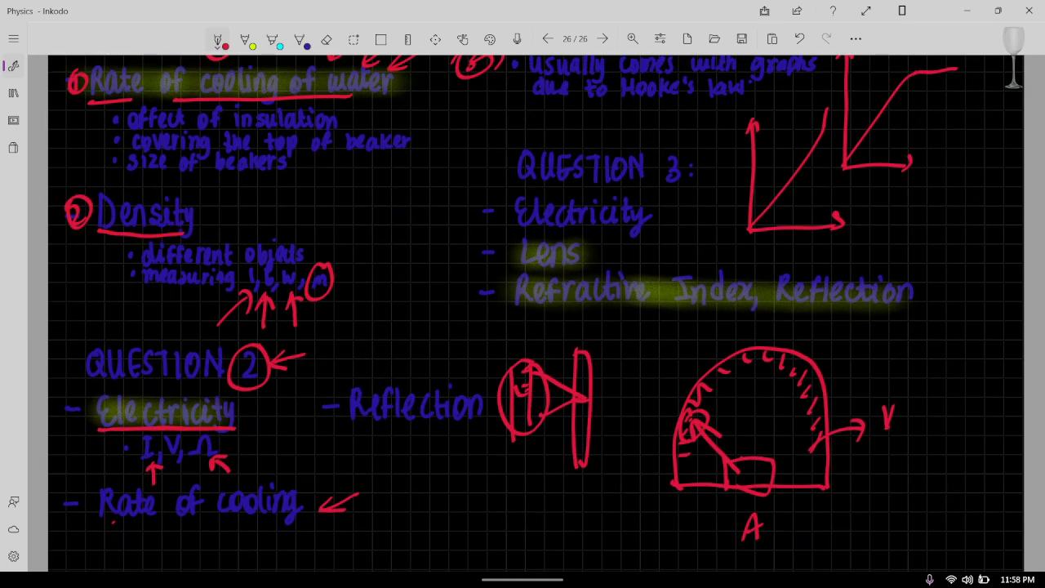
scroll(down, 3)
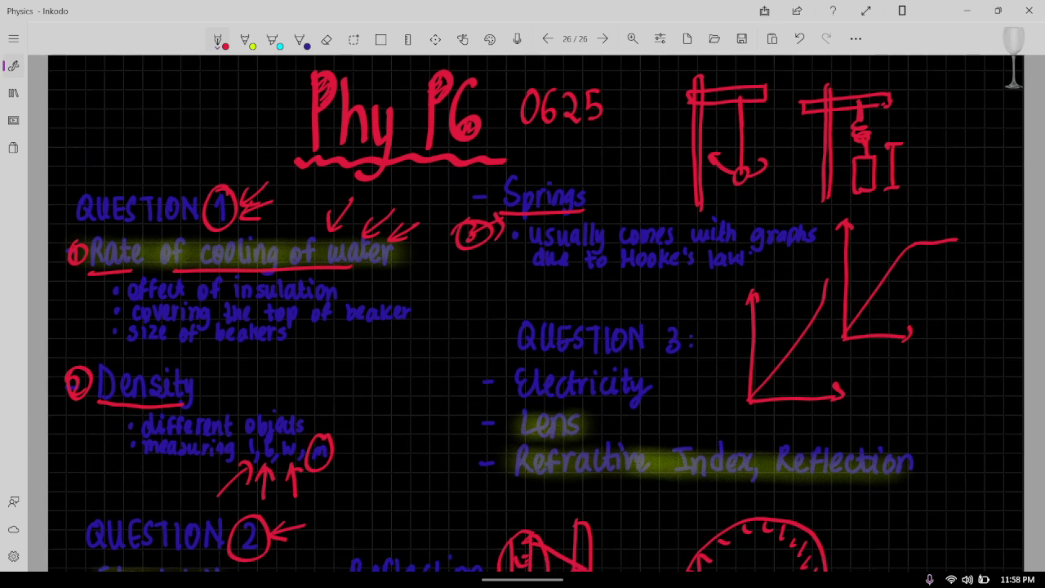
- Point red arrows at Electricity under QUESTION 2 and at Electricity under QUESTION 3
scroll(down, 3)
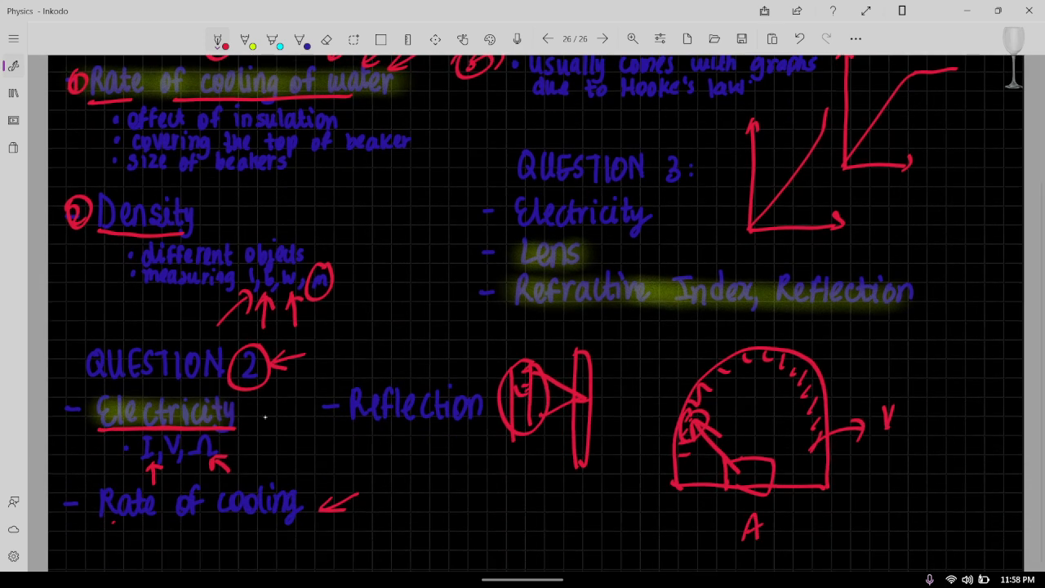
drag(274, 407, 252, 425)
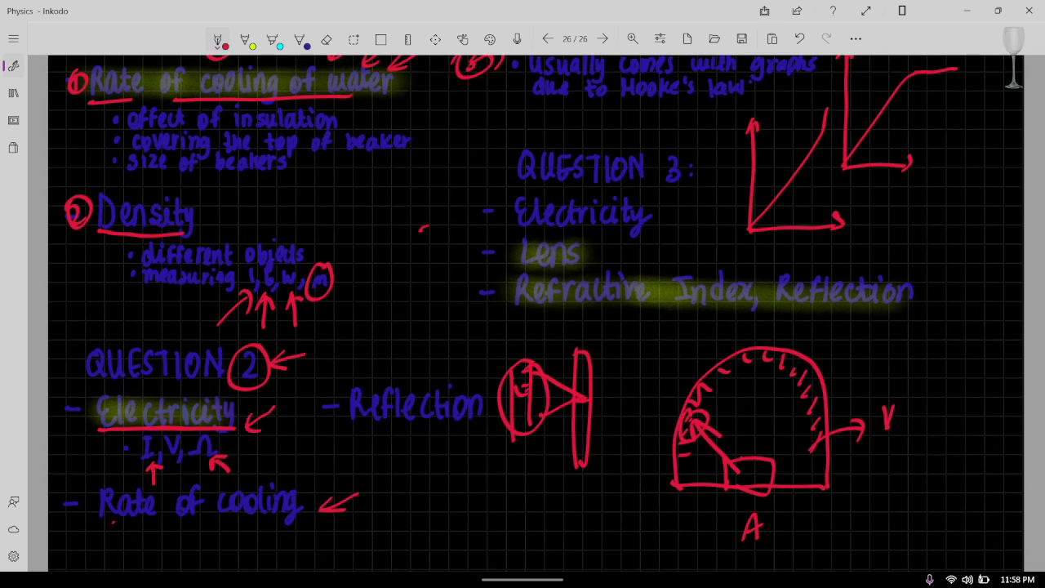
drag(421, 229, 503, 209)
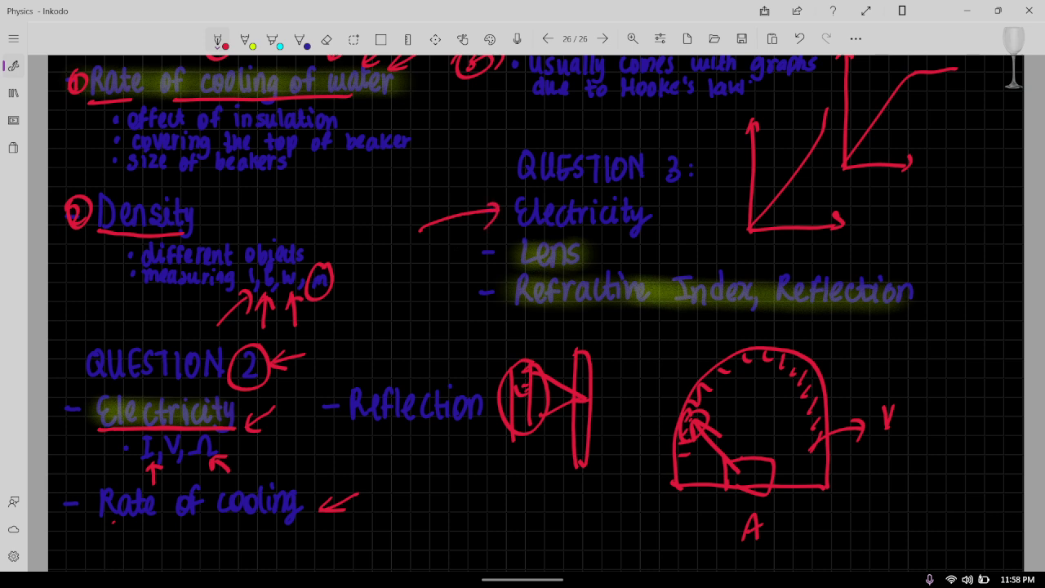
- Add red arrows pointing at the Lens item under QUESTION 3 and sketch a lens below Reflection
drag(417, 261, 481, 248)
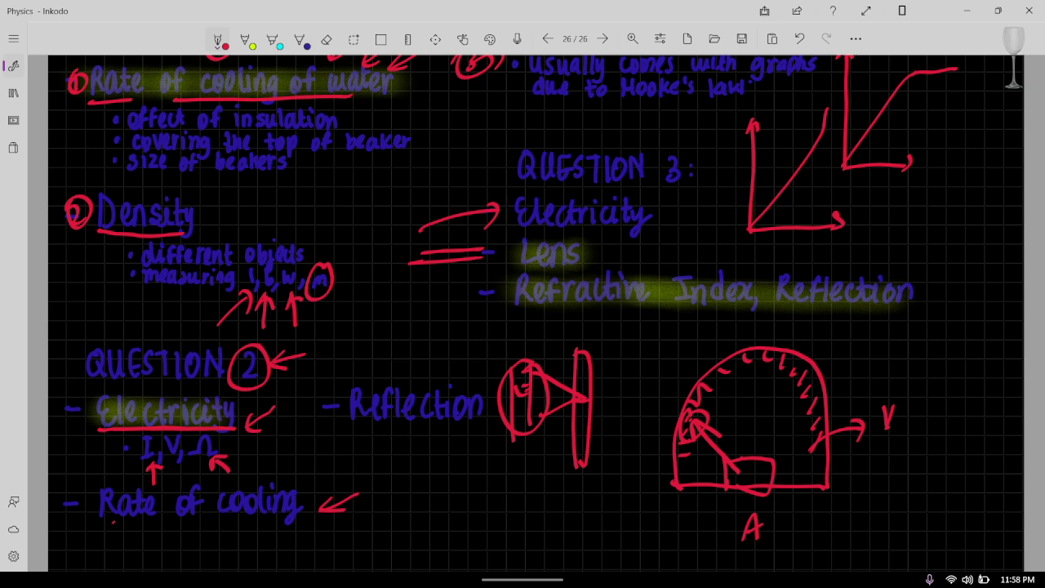
drag(400, 274, 490, 245)
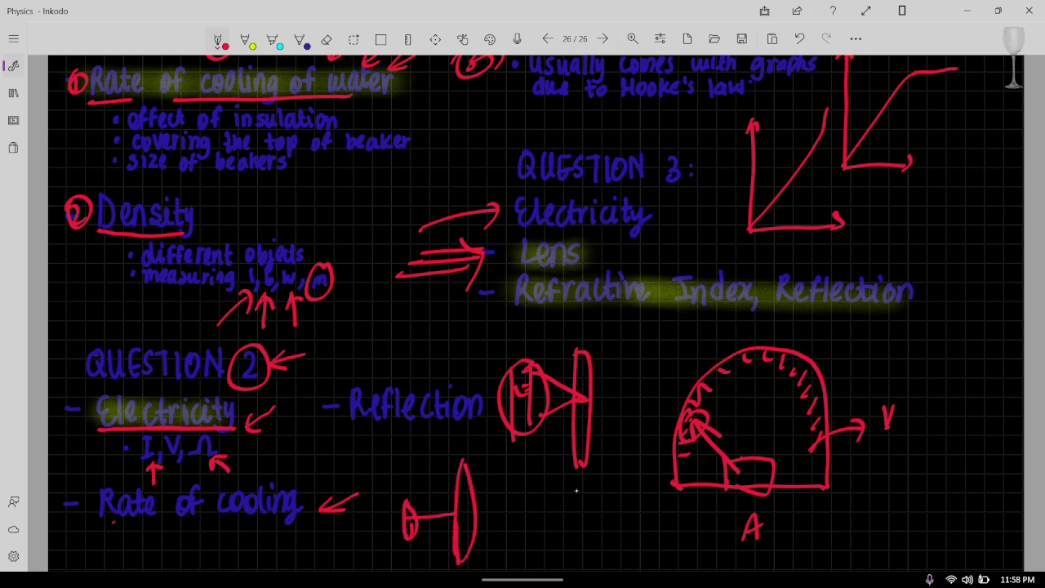
drag(368, 473, 607, 564)
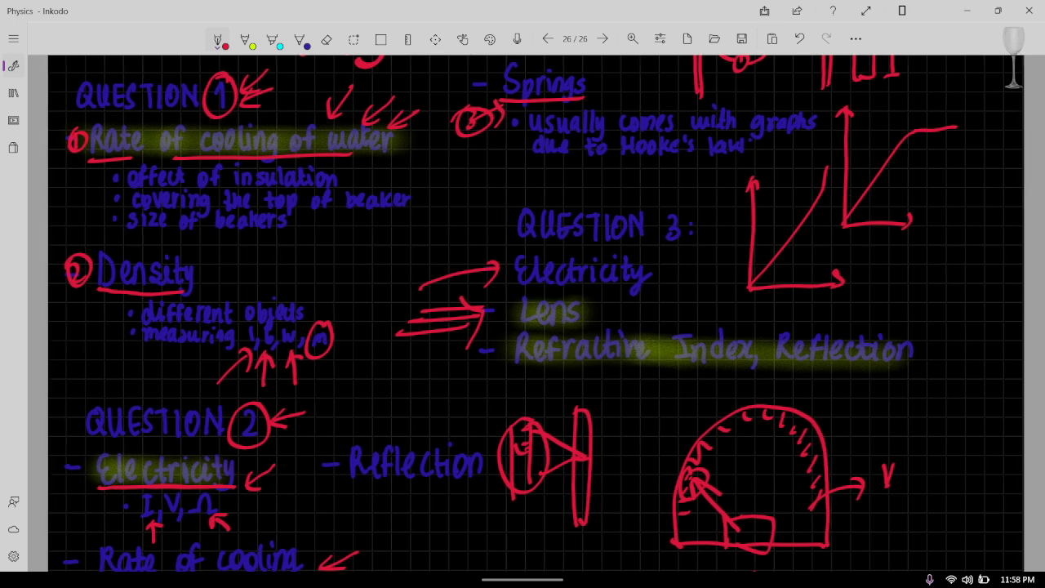
- Bracket 'Refractive Index, Reflection' from below, point arrows up at it, and box the whole line in red
drag(516, 374, 750, 376)
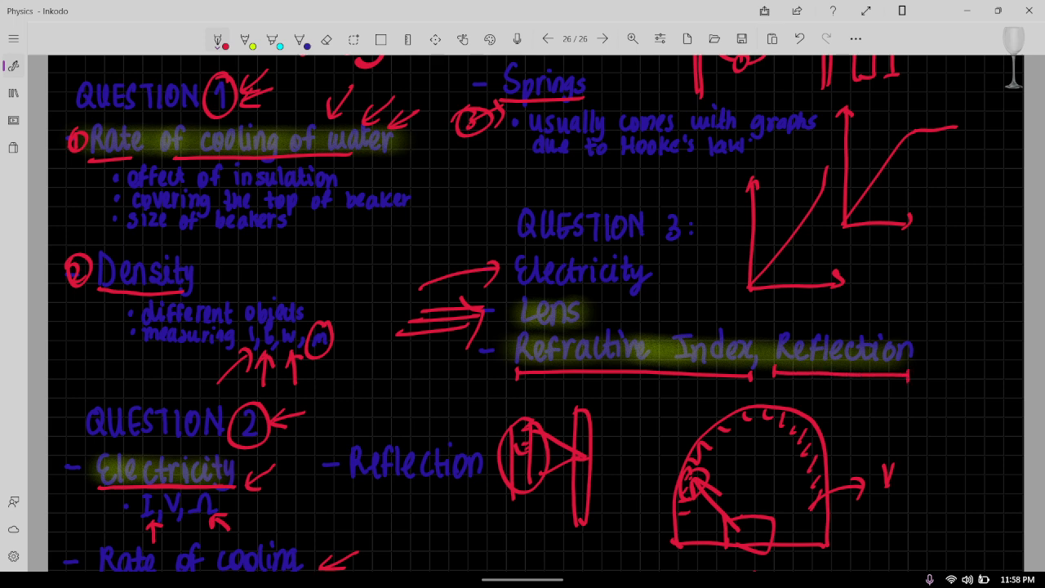
drag(639, 431, 659, 377)
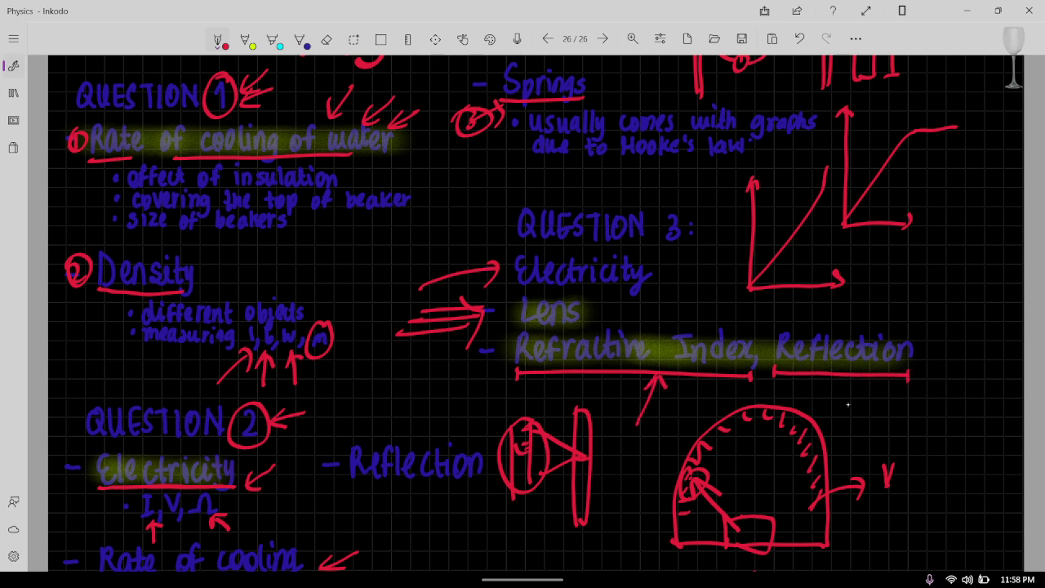
drag(849, 416, 856, 391)
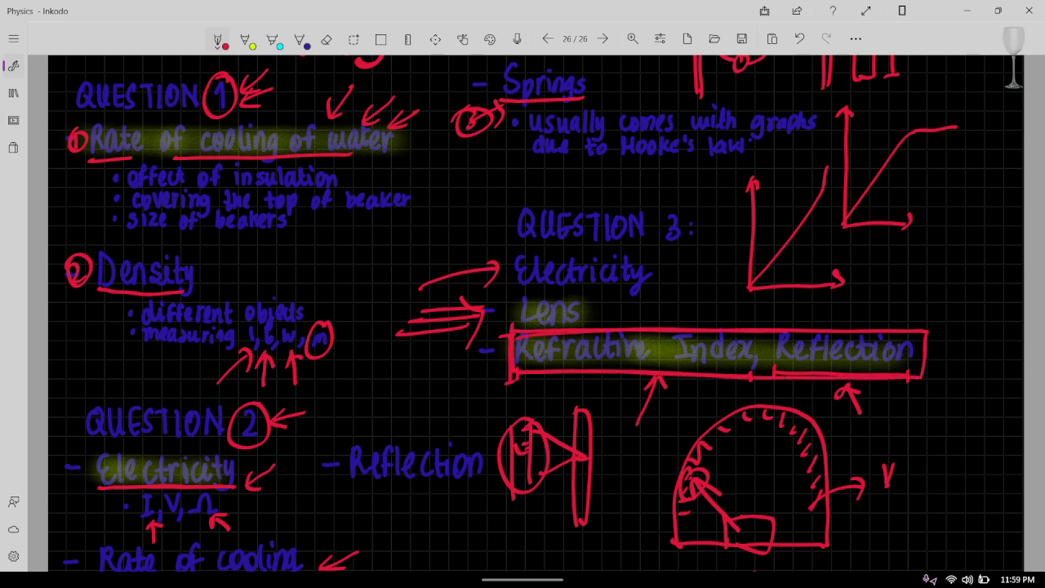
scroll(down, 3)
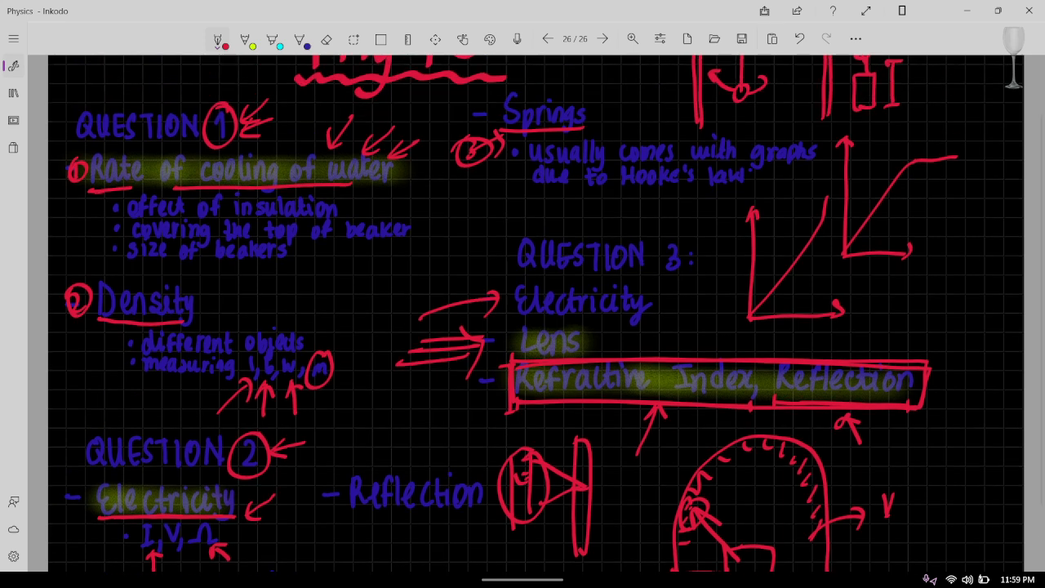
- Box 'Rate of cooling of water' in red, then switch the pen to yellow ink for the priority numbering
drag(90, 154, 405, 188)
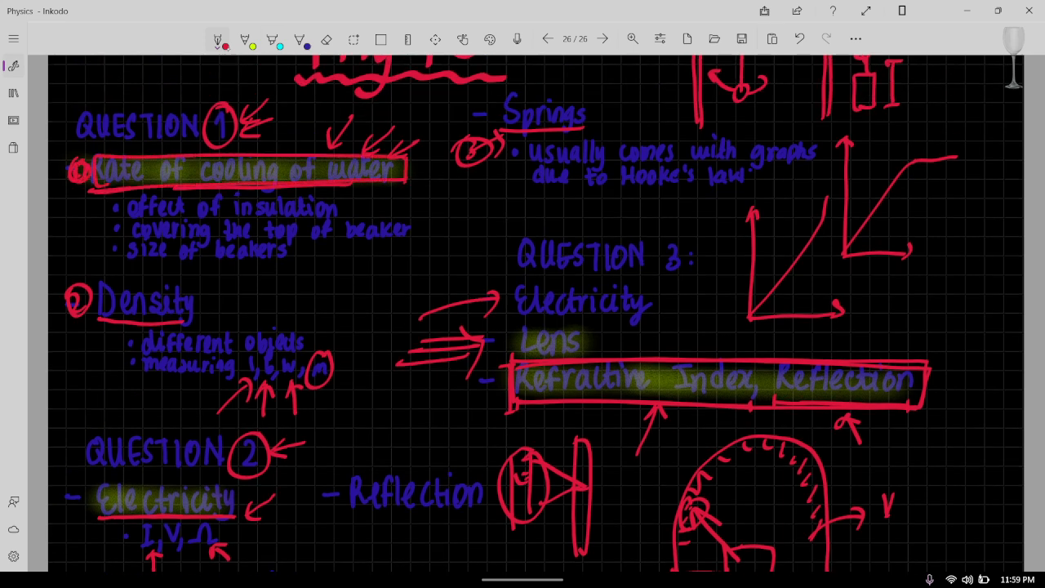
click(217, 39)
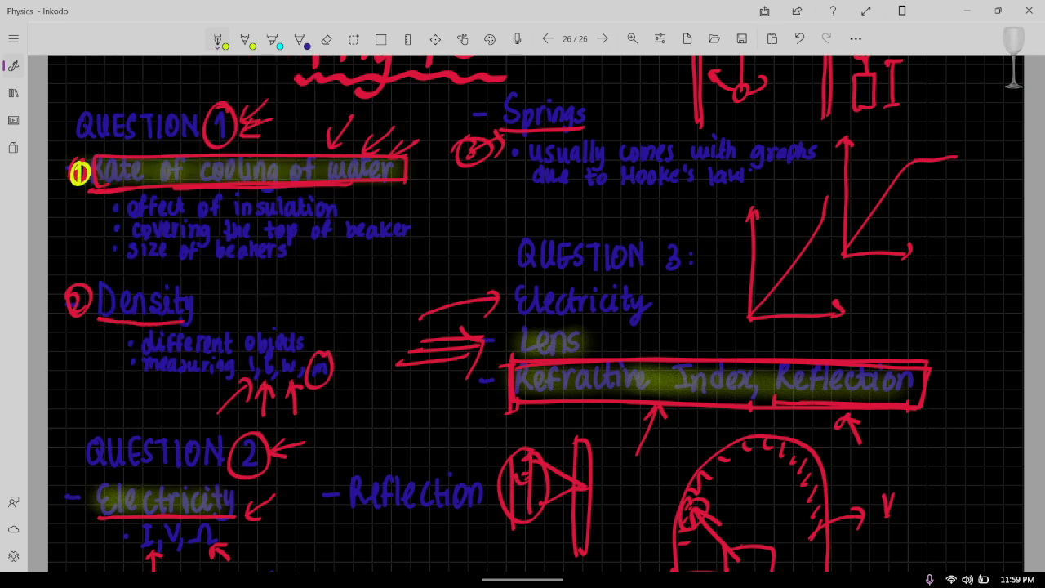
scroll(down, 3)
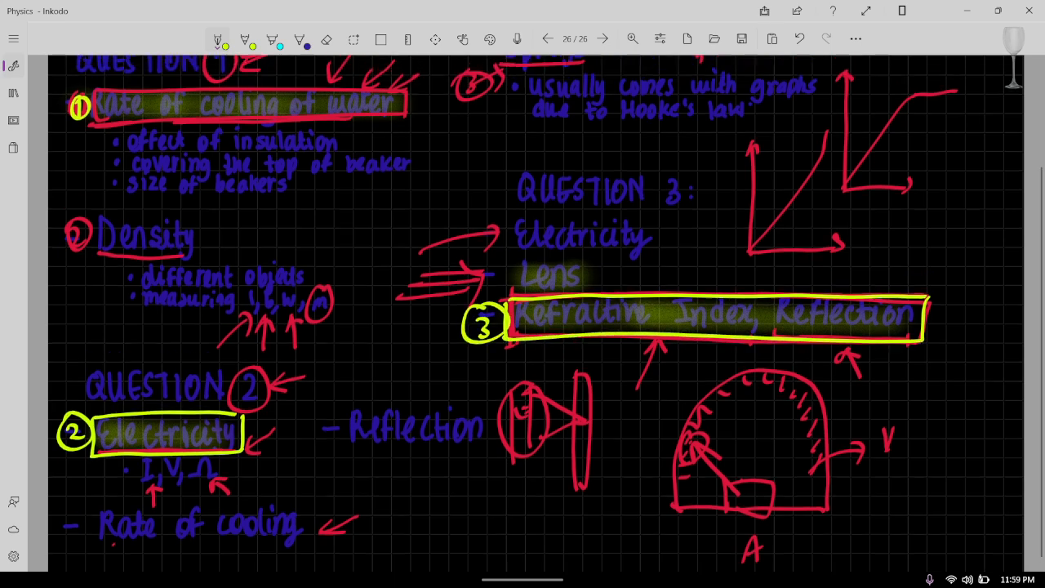
scroll(down, 3)
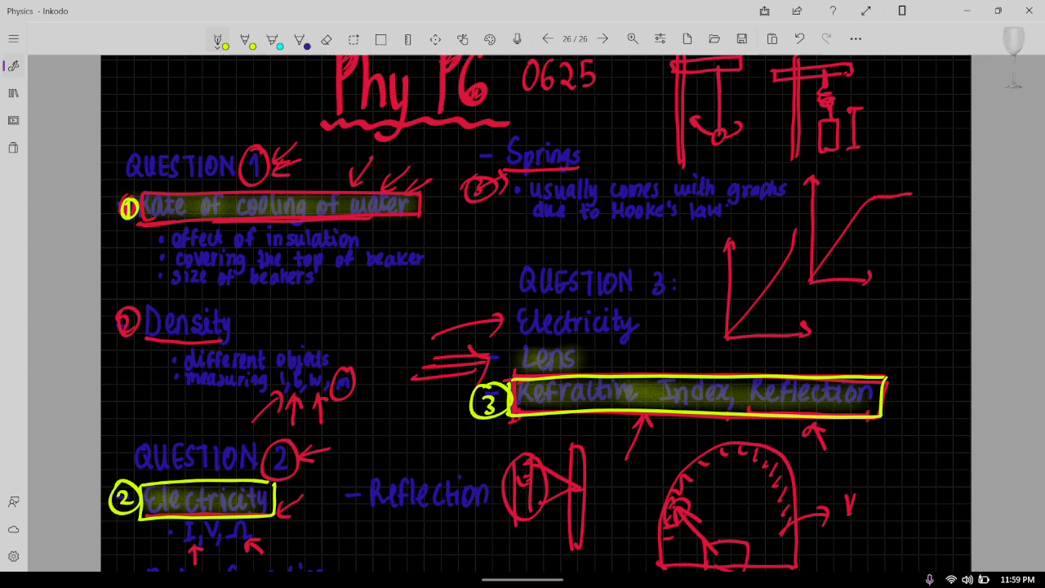
- Write a yellow '•Electricity' note at the page bottom with a mark after it and a yellow box labelled A
scroll(down, 3)
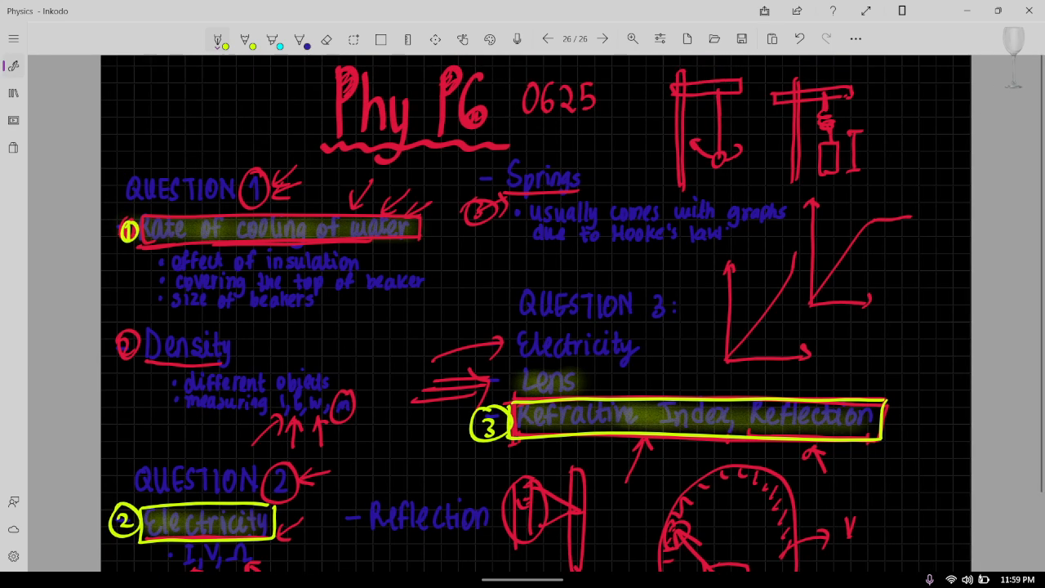
scroll(down, 3)
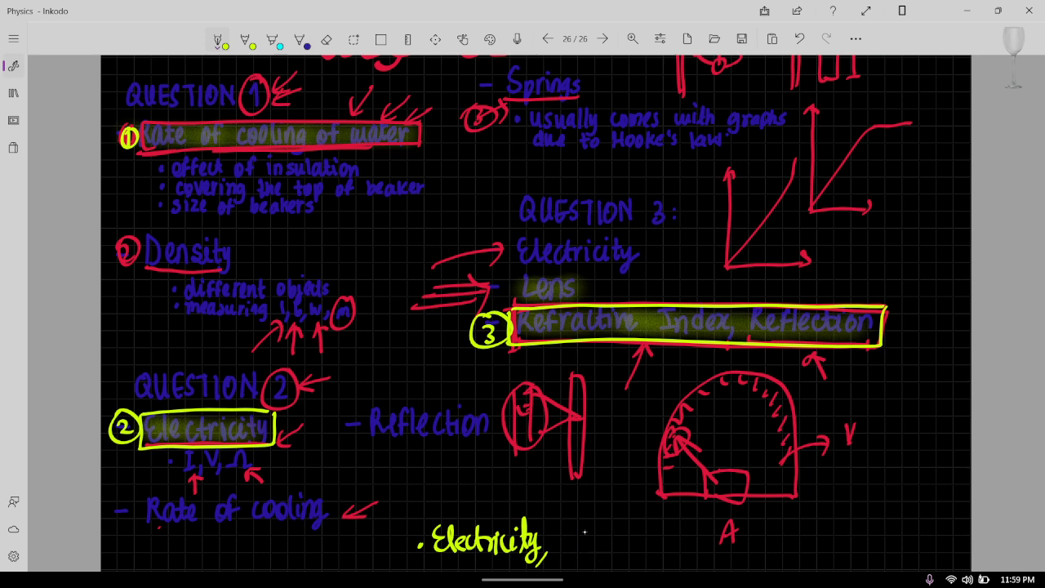
drag(563, 542, 743, 542)
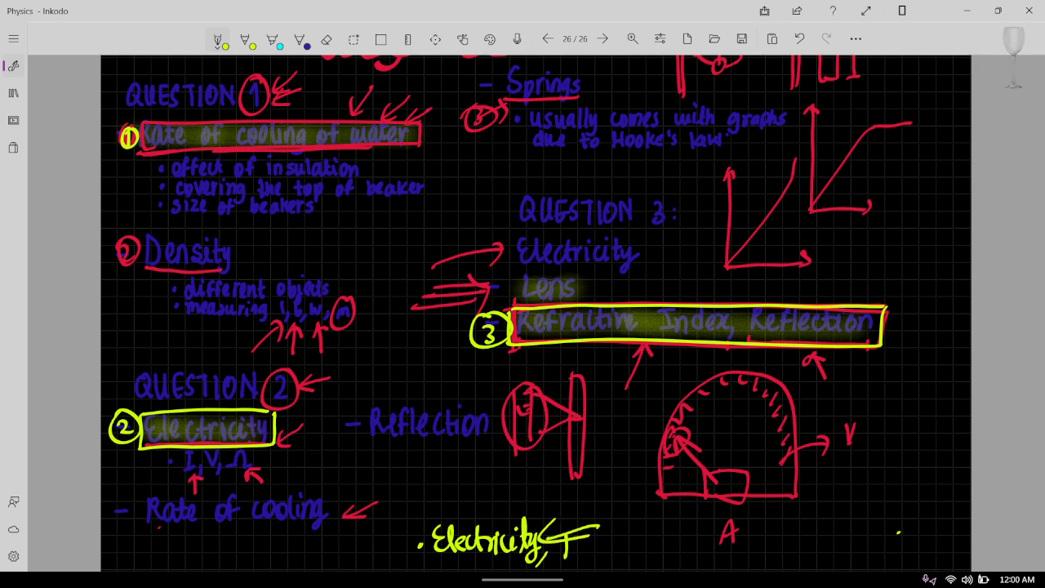
drag(563, 531, 764, 559)
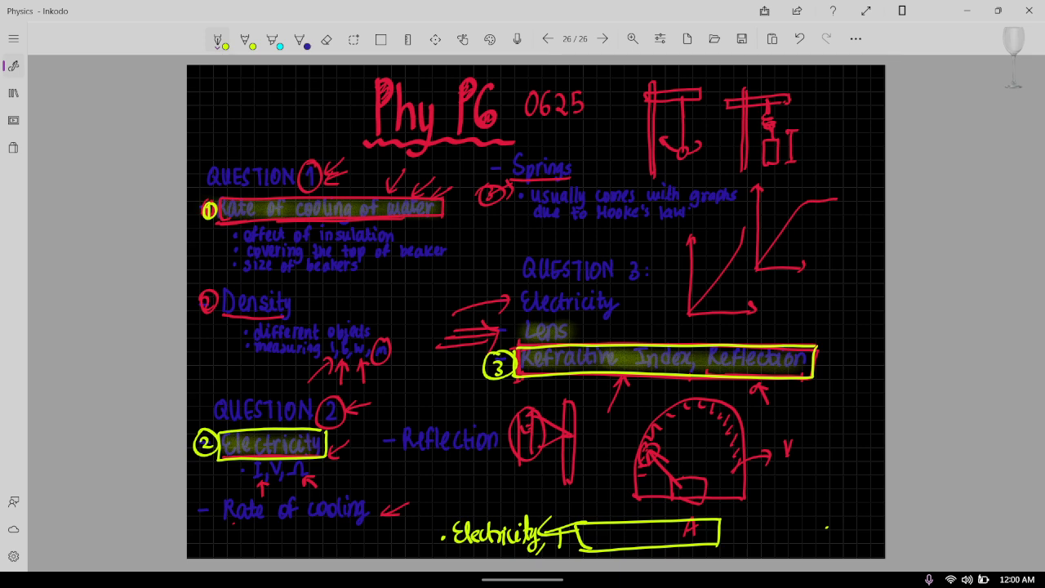
drag(215, 202, 375, 194)
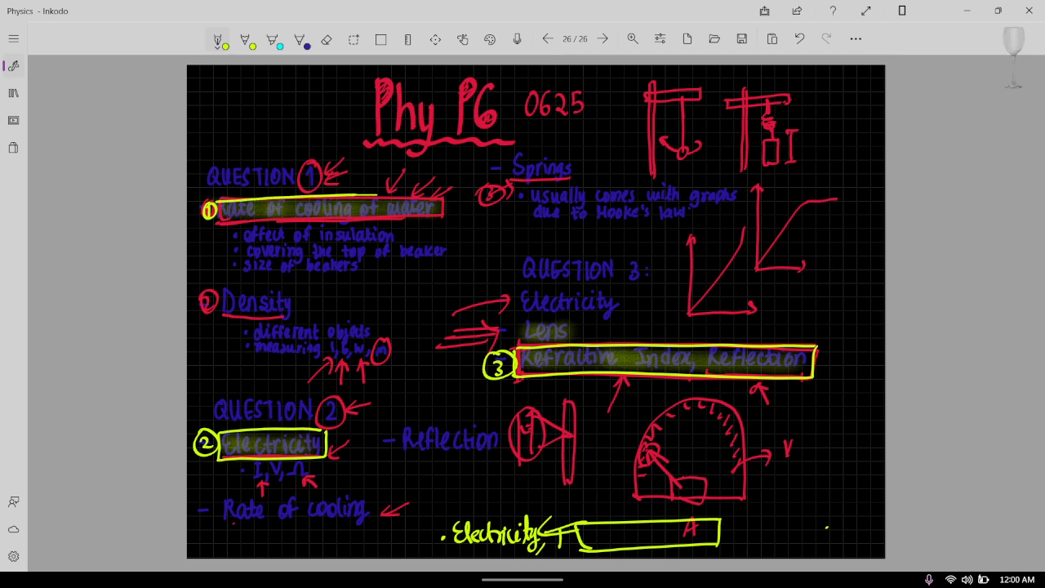